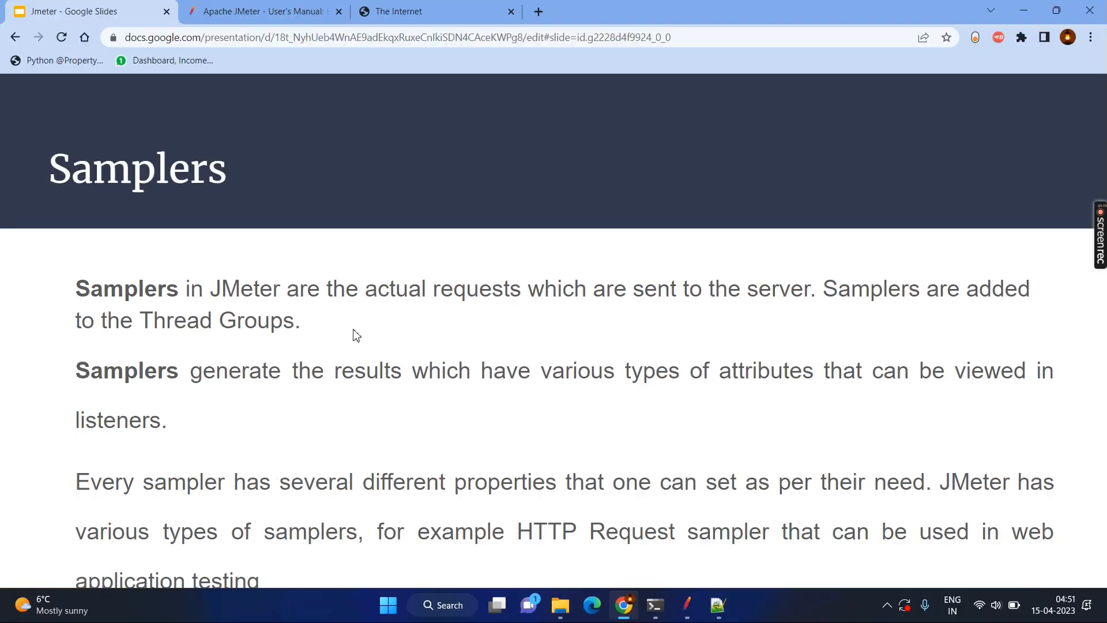
- Leave the Google Slides Samplers slide and bring the JMeter test plan to the front
left_click(685, 605)
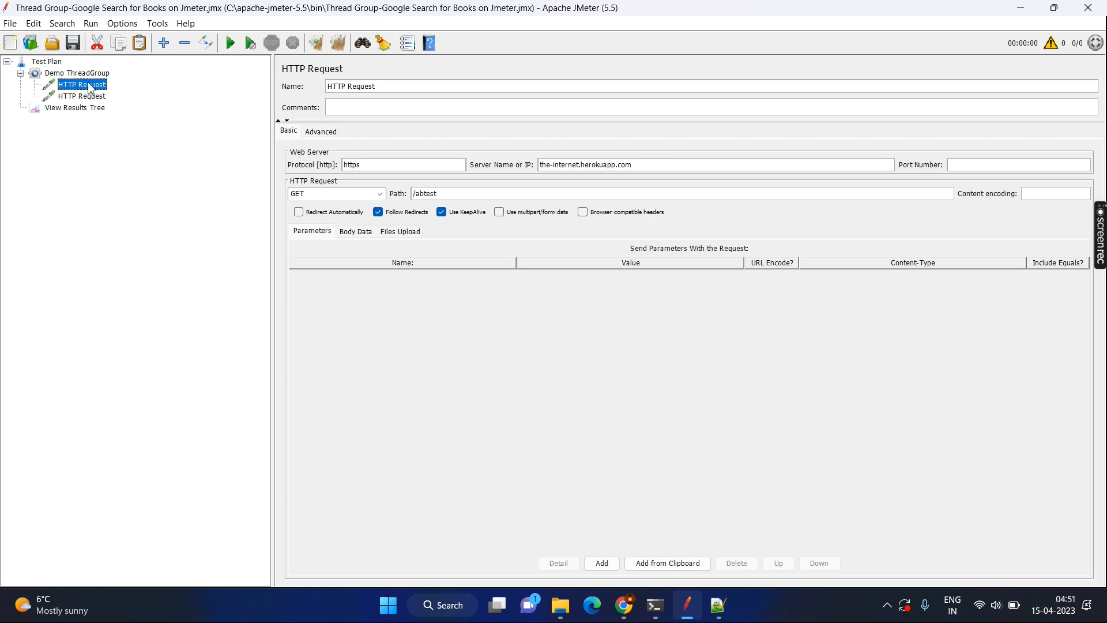
- Show Demo ThreadGroup's 2 threads, 1-second ramp-up and single loop, and browse Add > Sampler types
left_click(76, 73)
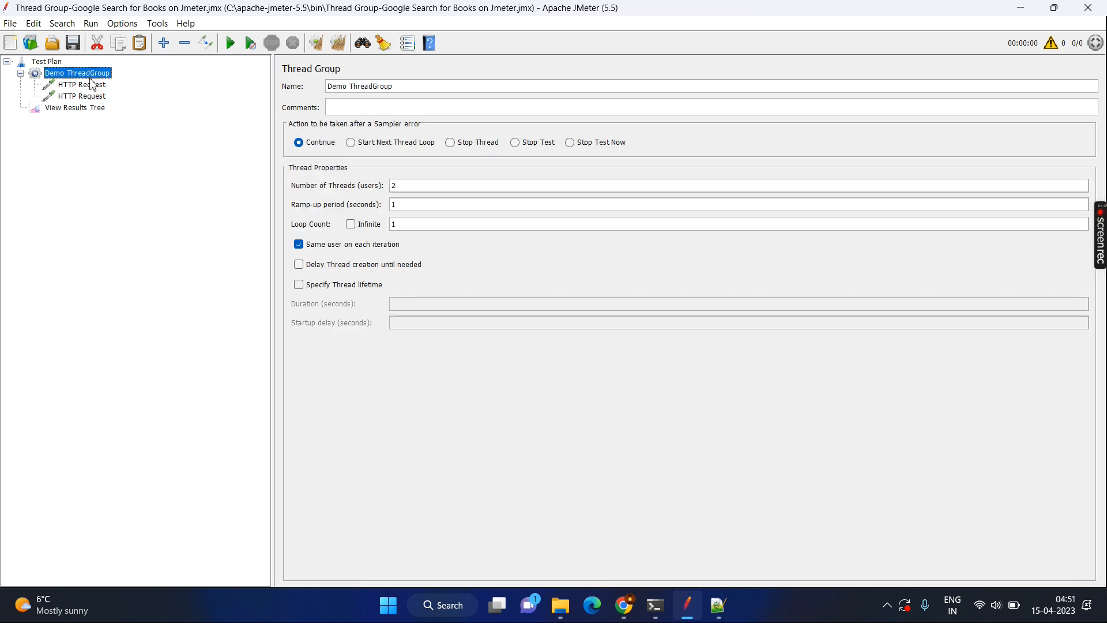
right_click(76, 73)
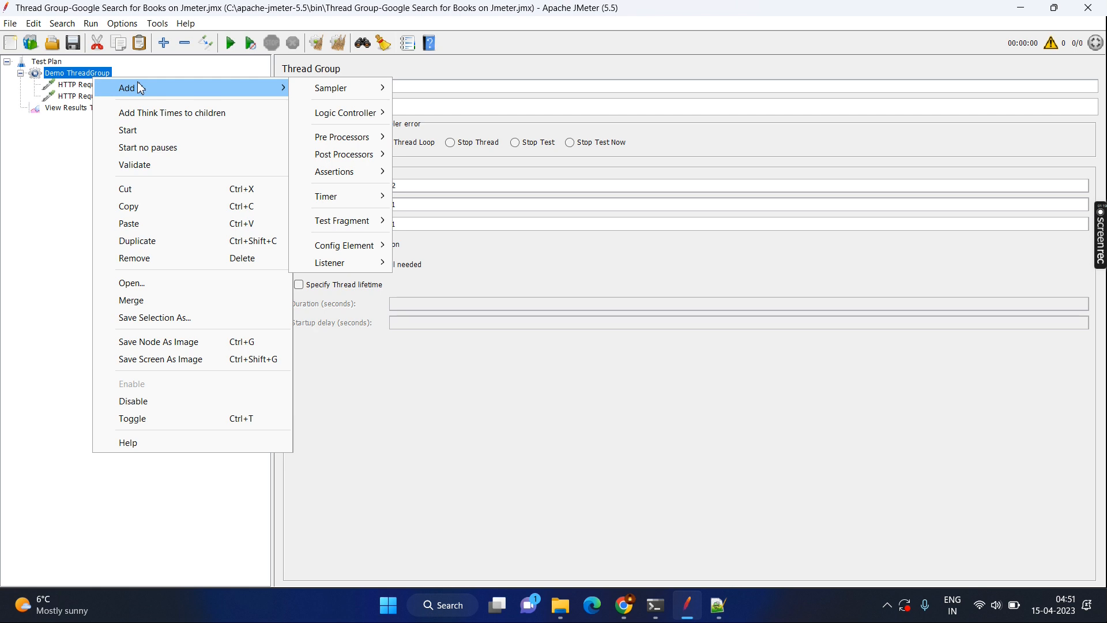
mouse_move(330, 87)
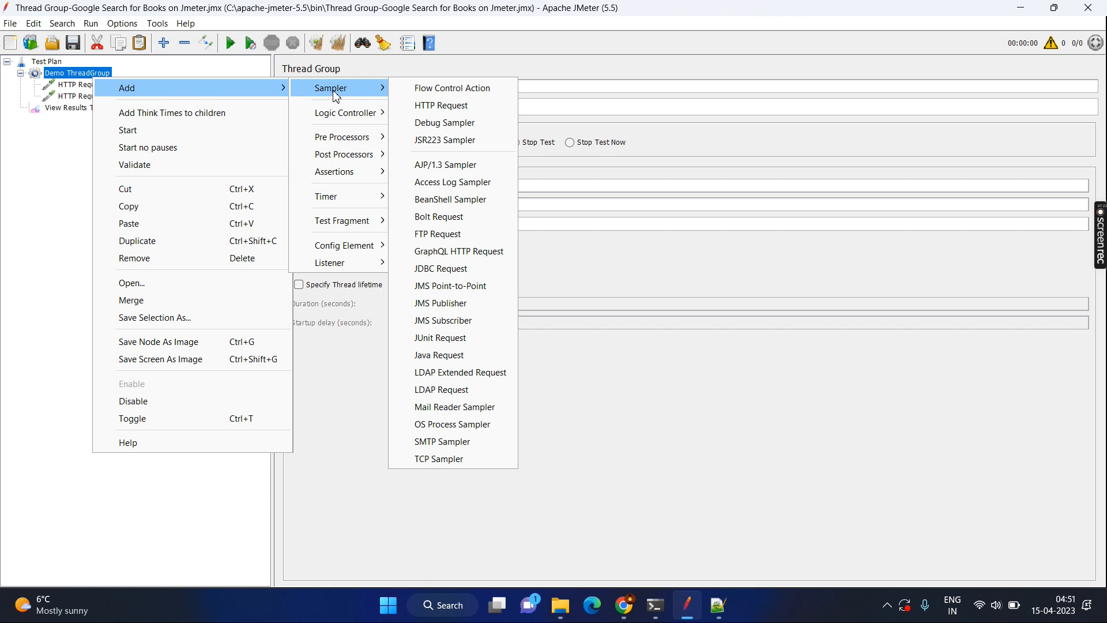
mouse_move(441, 105)
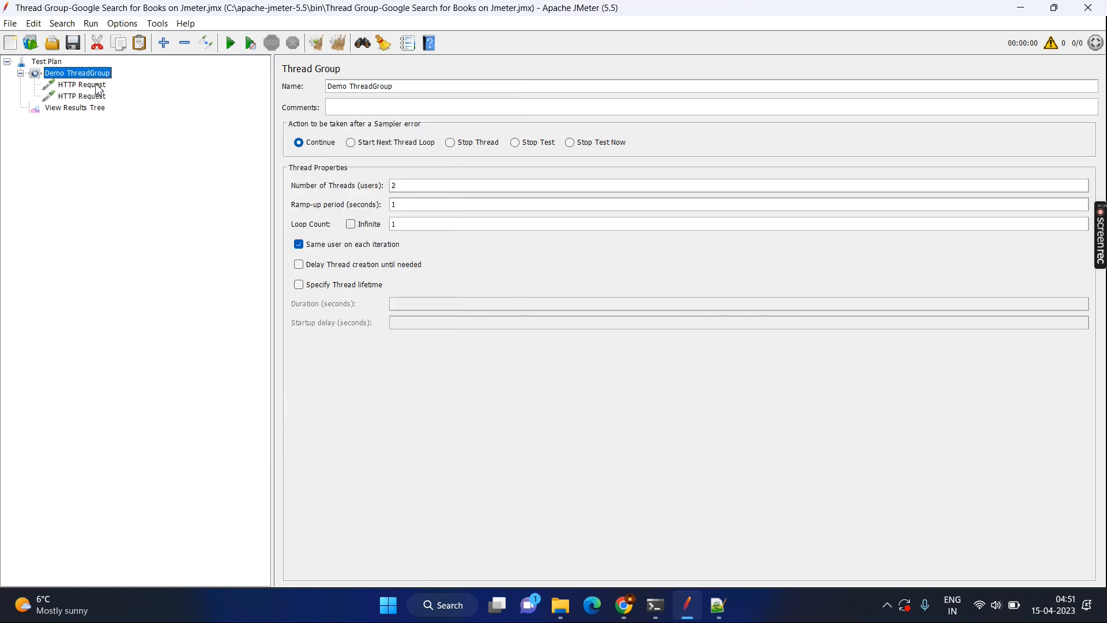
- Open the first HTTP Request and point out its HTTPS protocol and GET method for /abtest
left_click(81, 84)
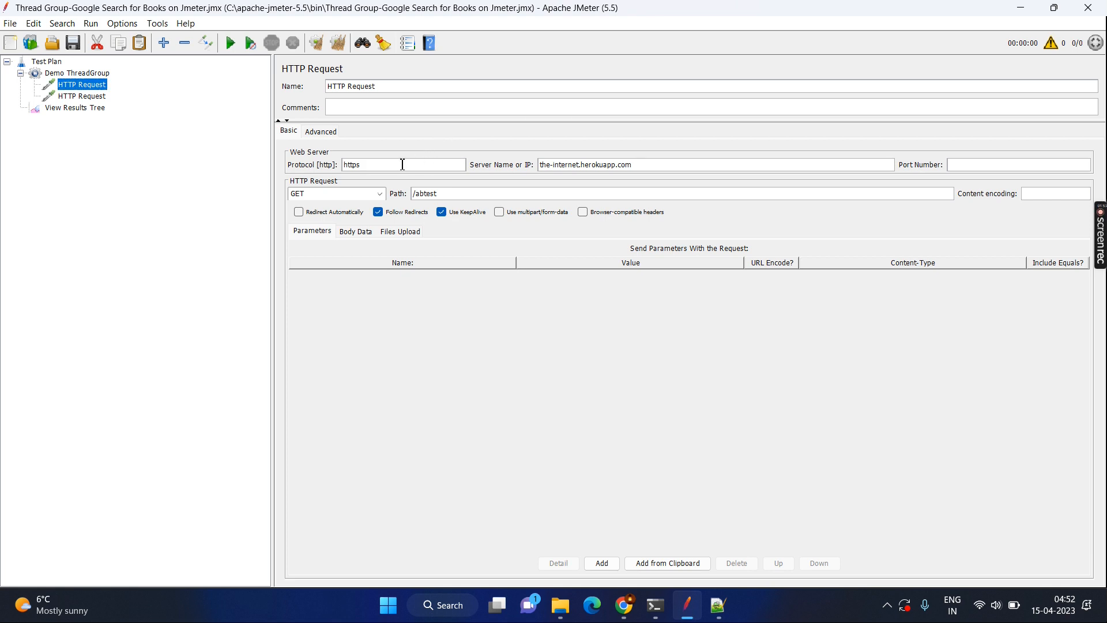
mouse_move(388, 195)
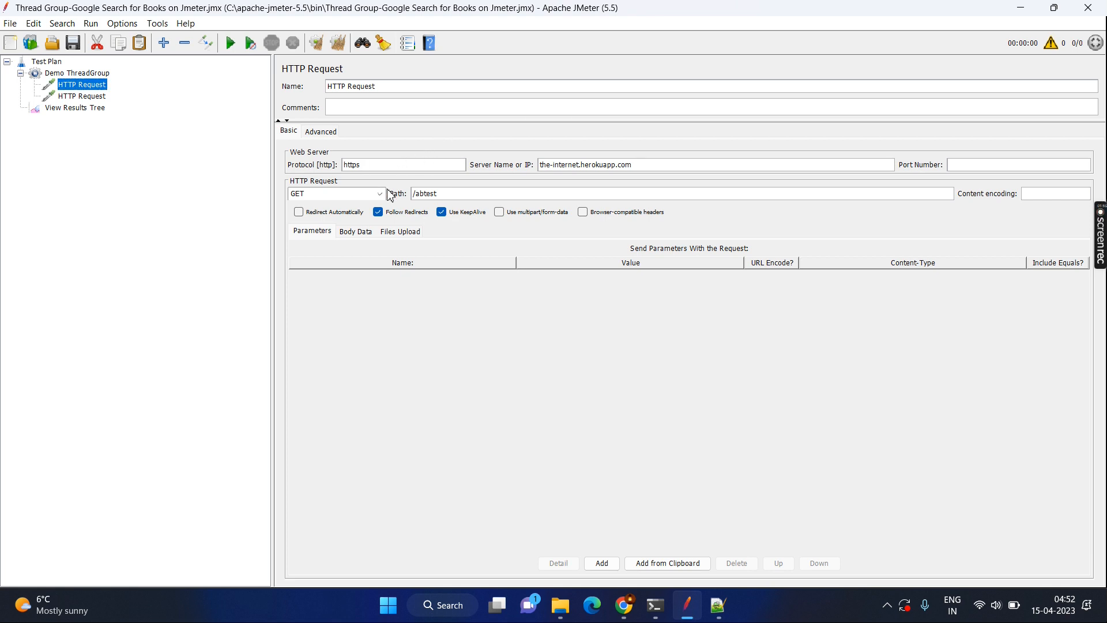
mouse_move(314, 173)
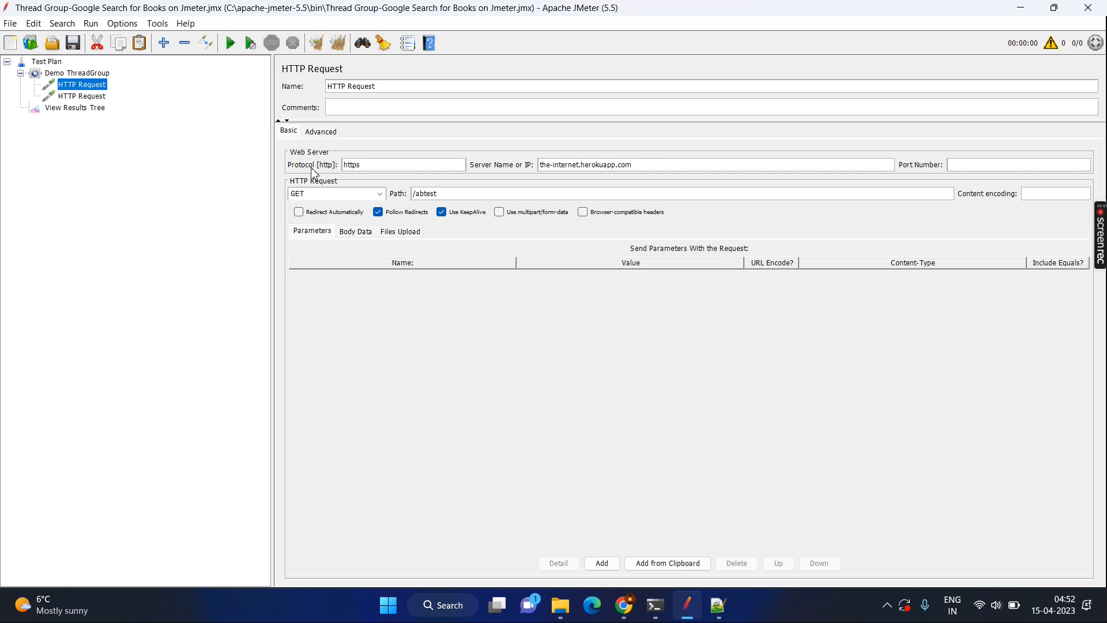
mouse_move(369, 177)
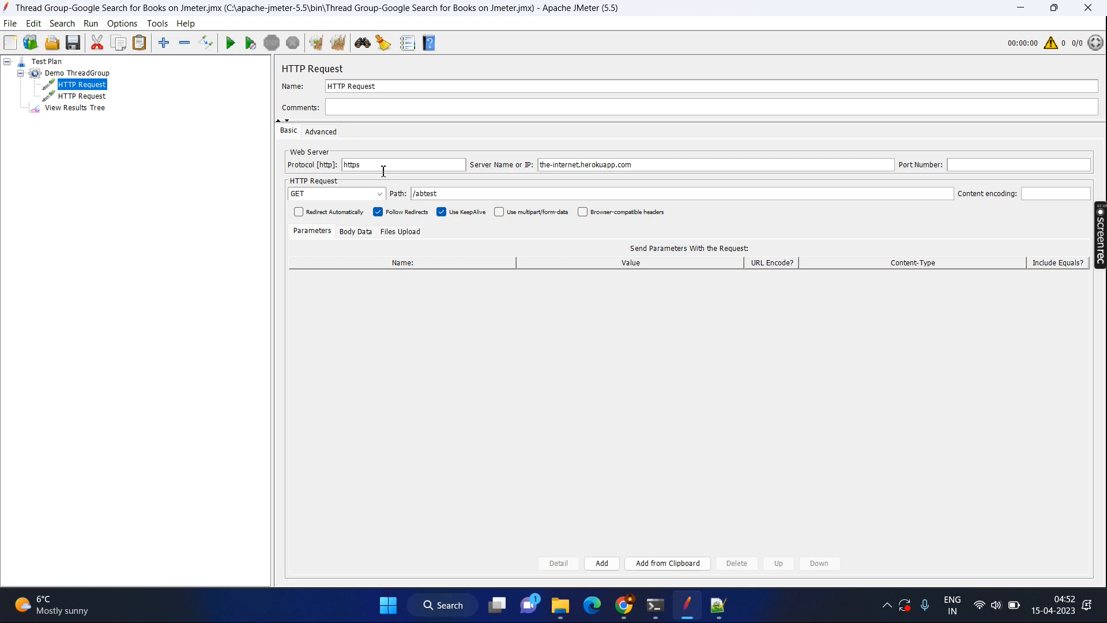
mouse_move(489, 173)
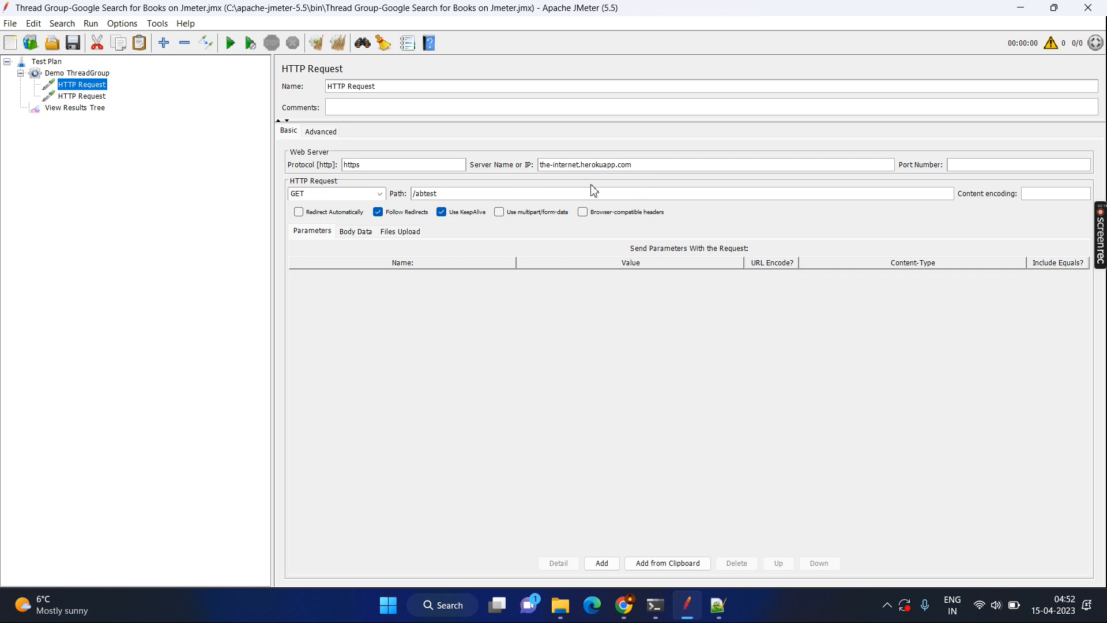
left_click(402, 165)
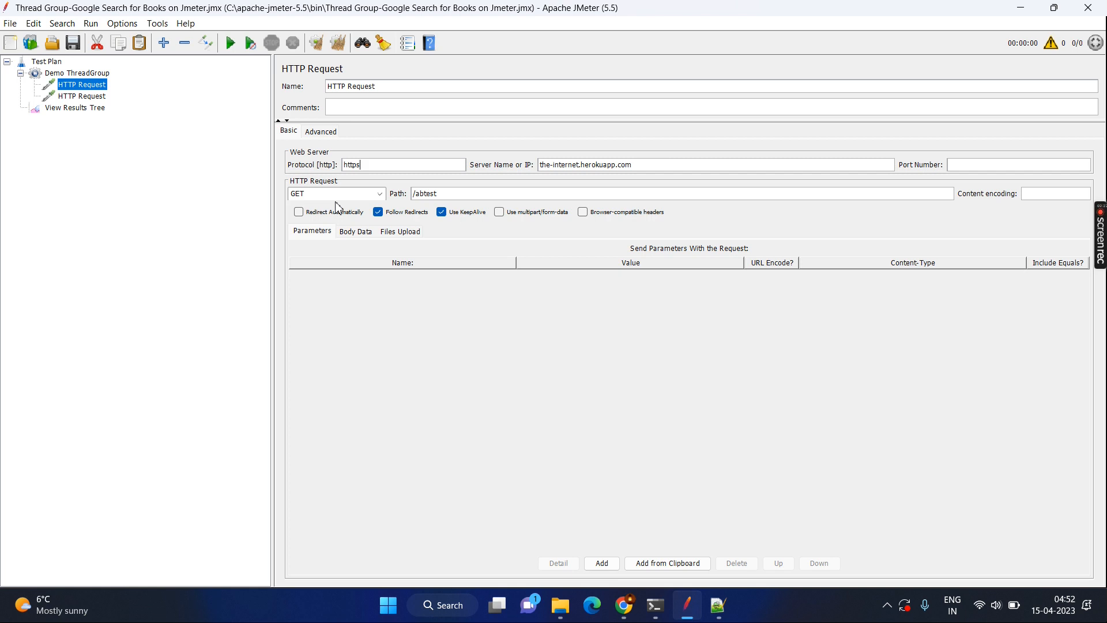
left_click(335, 193)
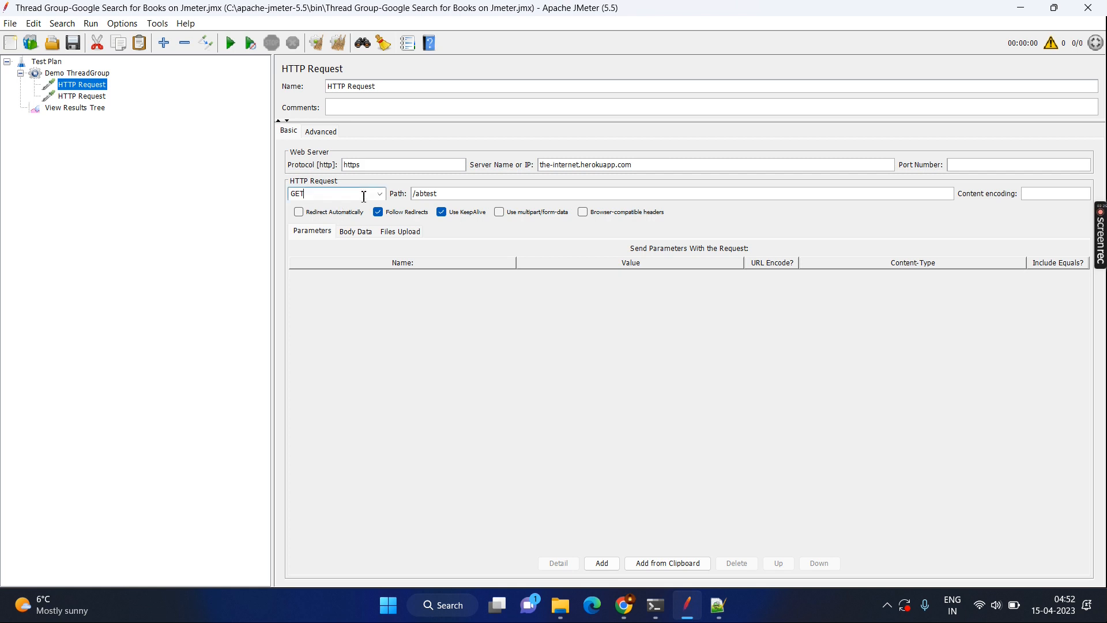
left_click(380, 194)
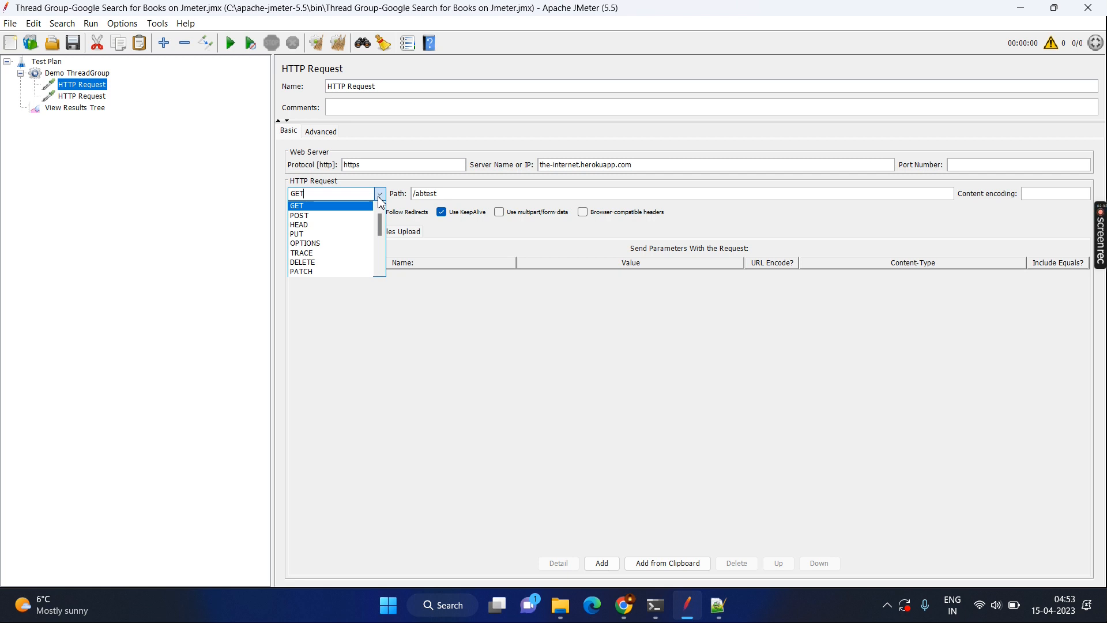
mouse_move(479, 360)
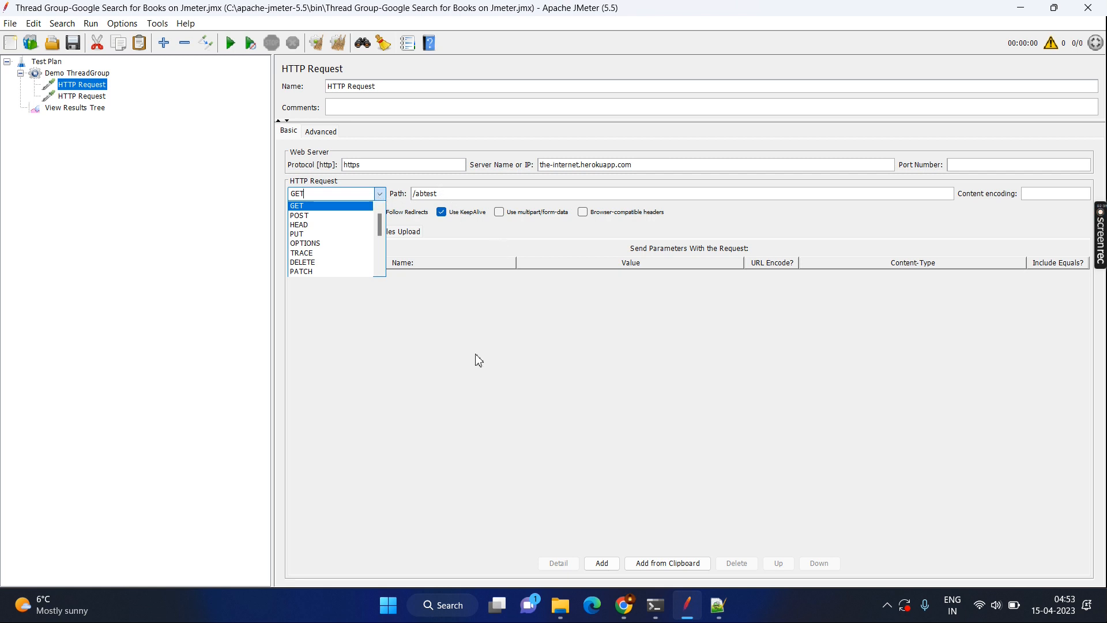
left_click(296, 205)
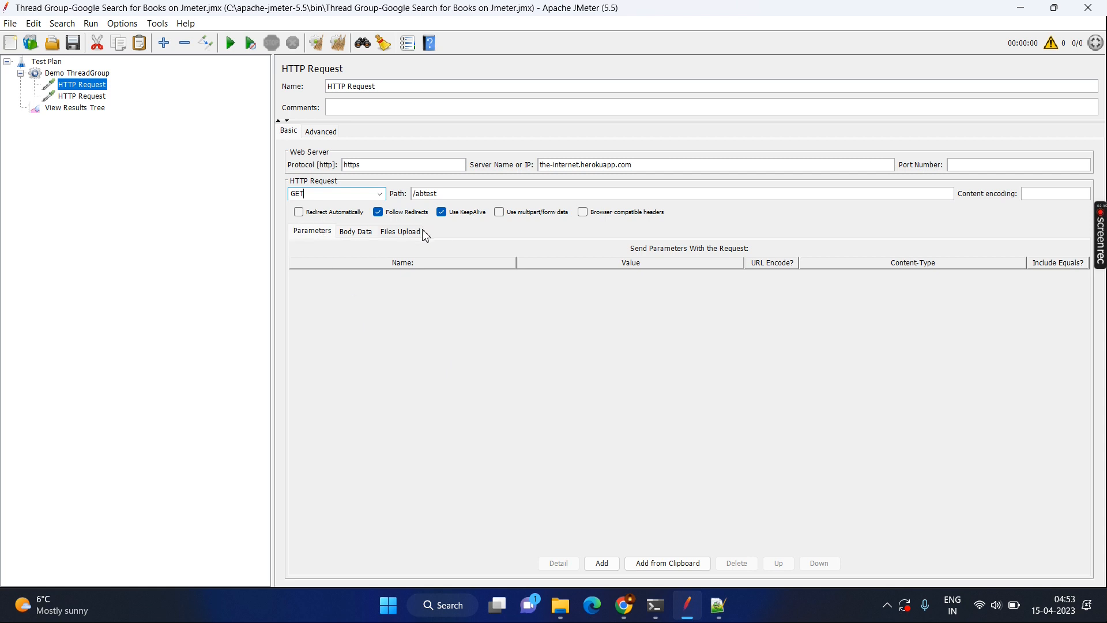
mouse_move(381, 228)
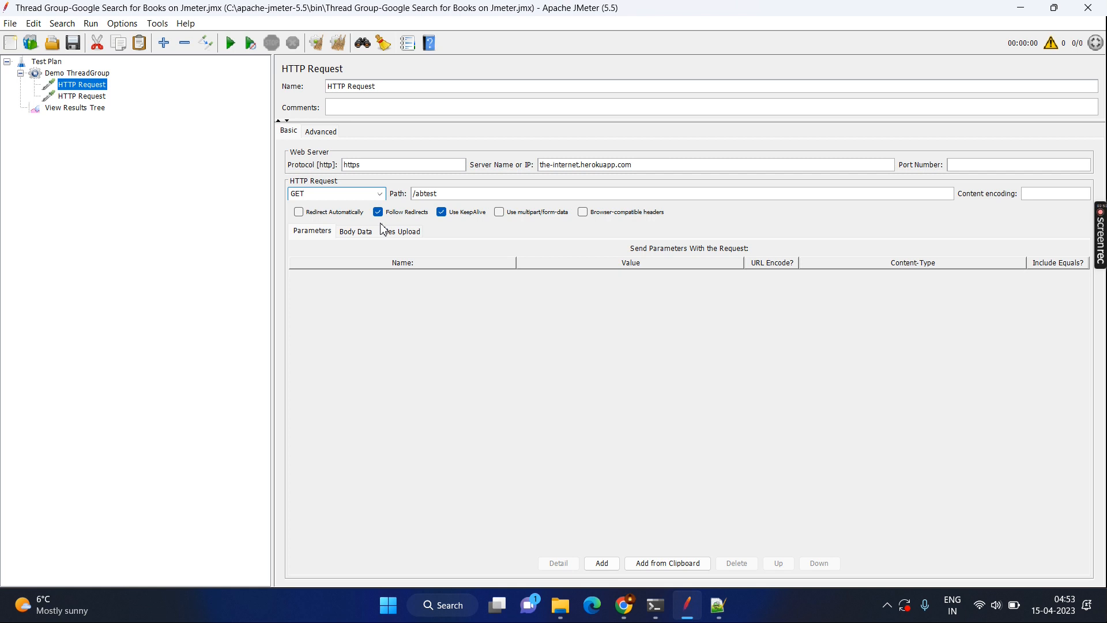
mouse_move(412, 253)
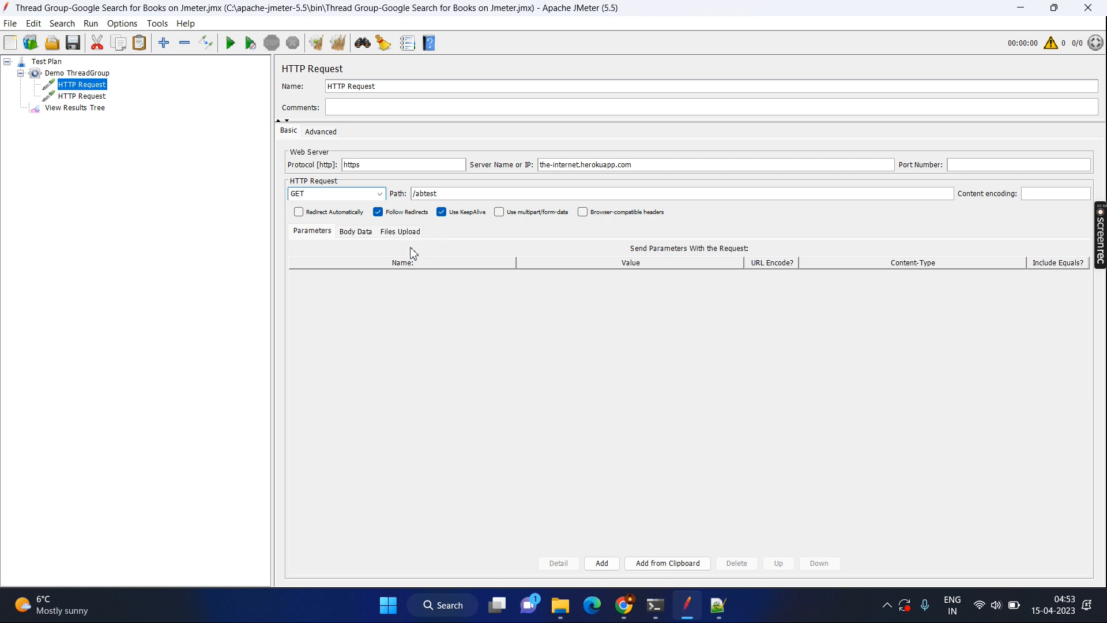
mouse_move(336, 241)
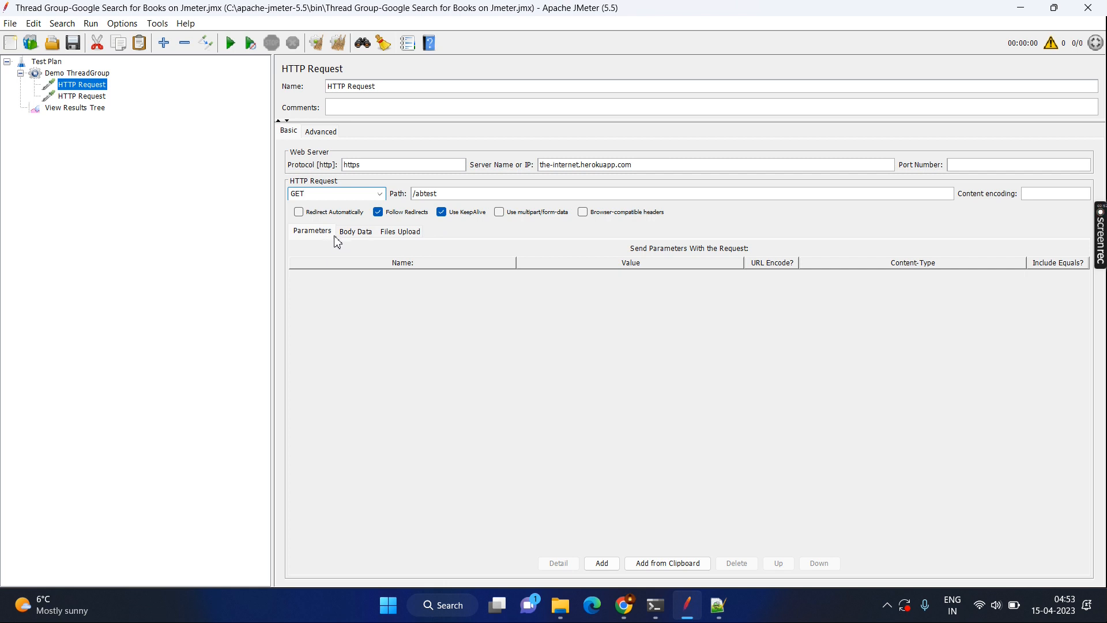
- Check Files Upload and Parameters, show the q = chat gpt Google request, then go to Notepad++
left_click(400, 230)
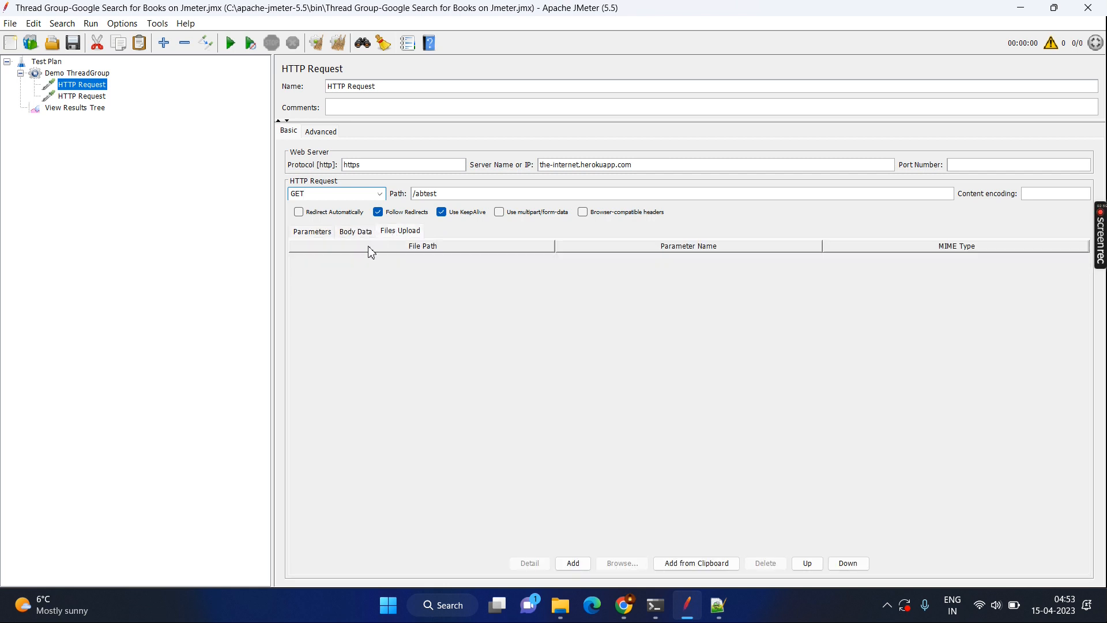
left_click(312, 231)
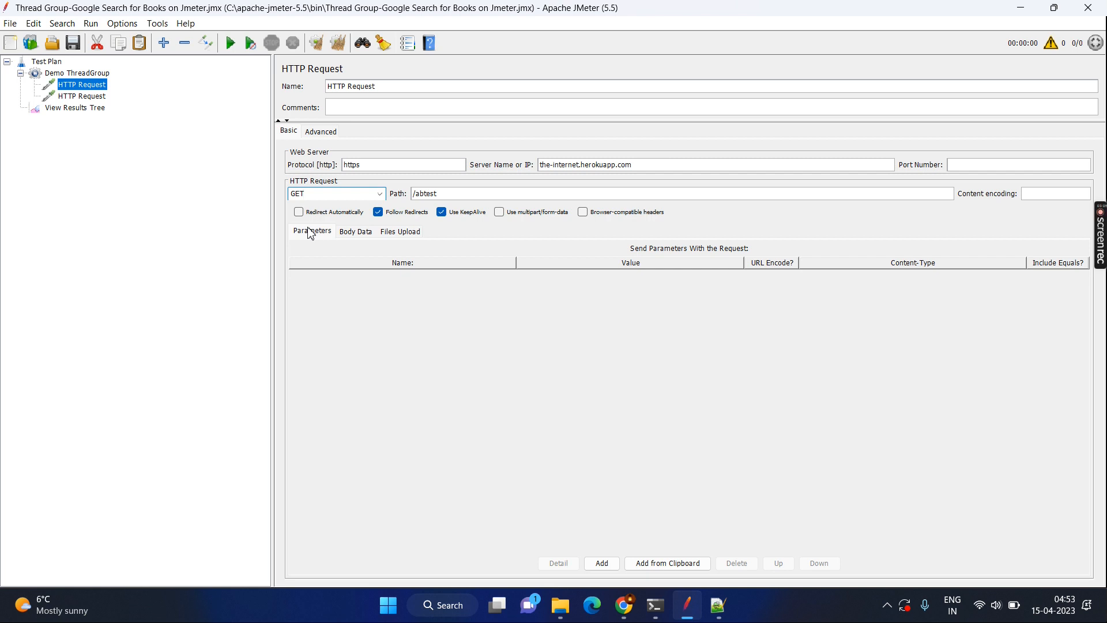
mouse_move(104, 116)
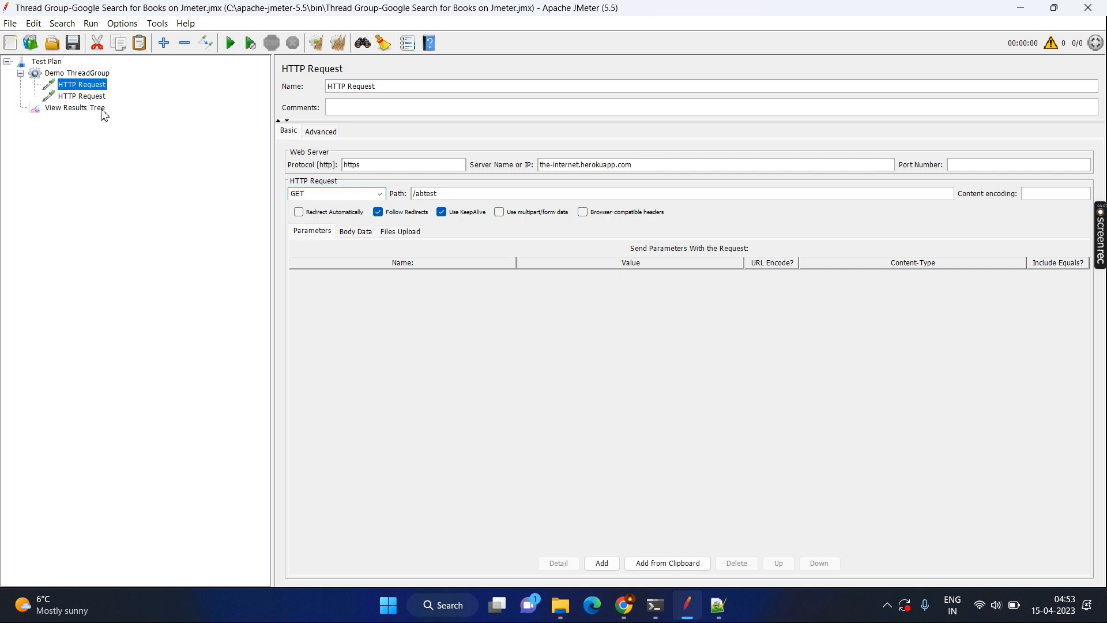
left_click(82, 97)
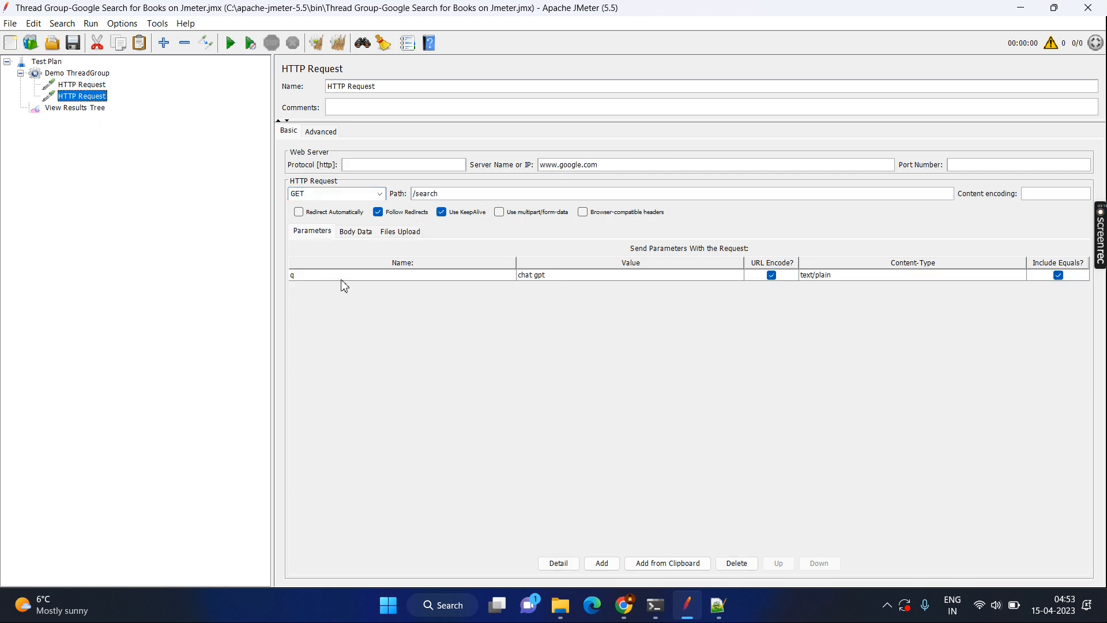
mouse_move(527, 285)
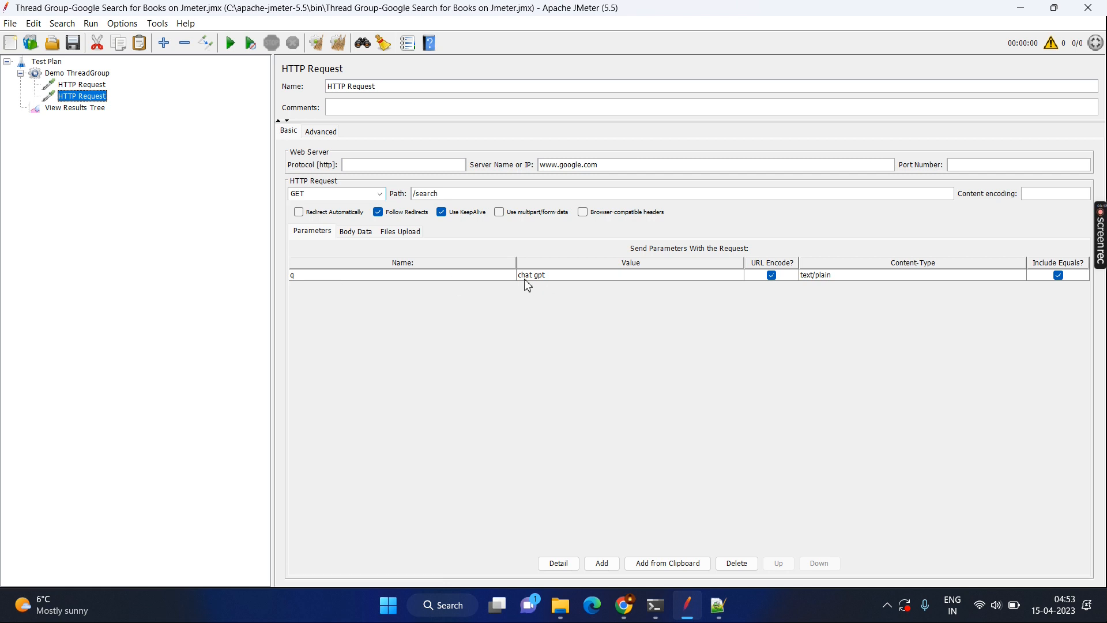
mouse_move(587, 283)
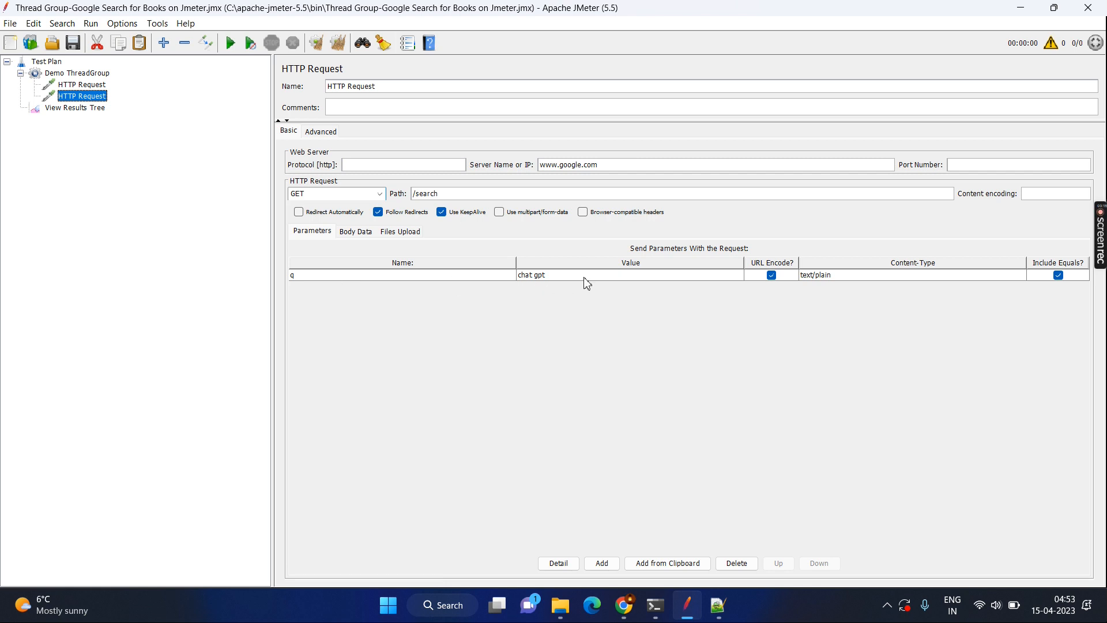
mouse_move(702, 603)
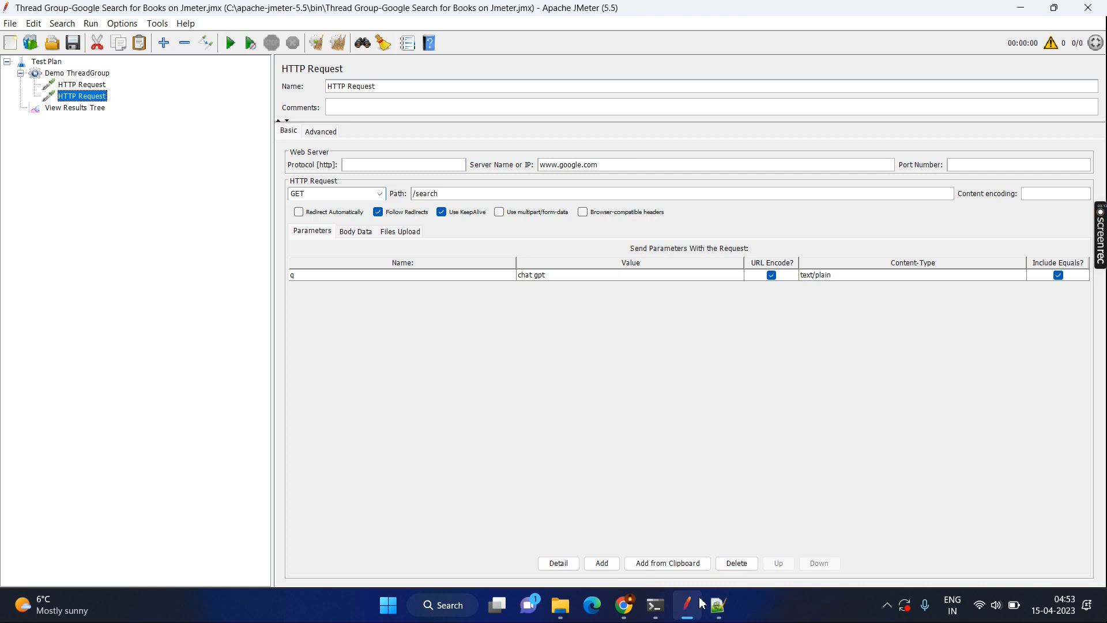
left_click(718, 605)
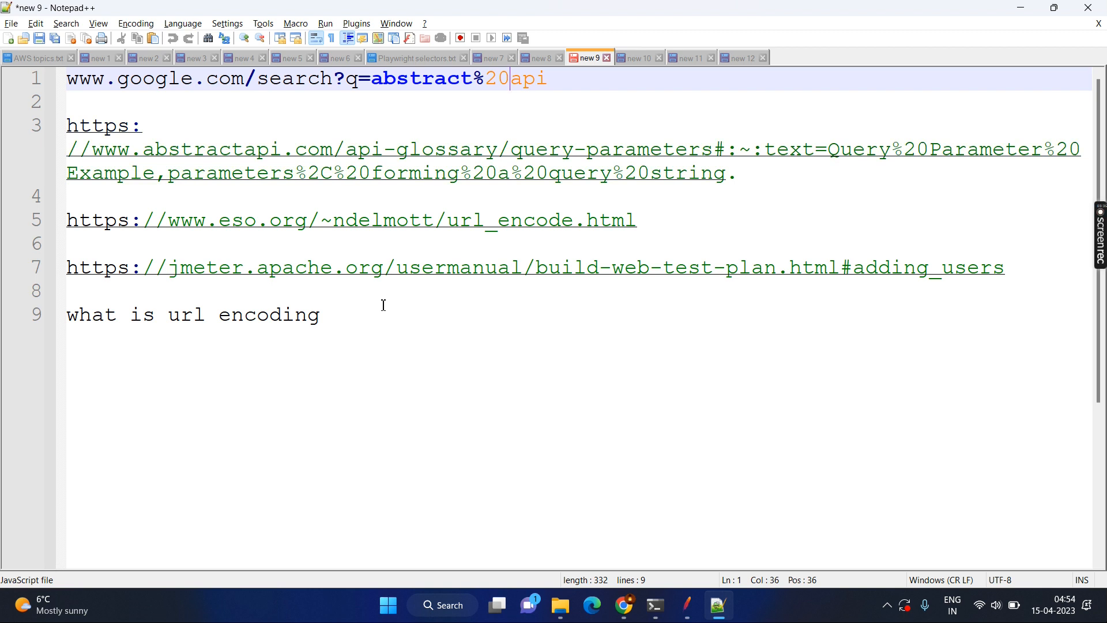
mouse_move(235, 312)
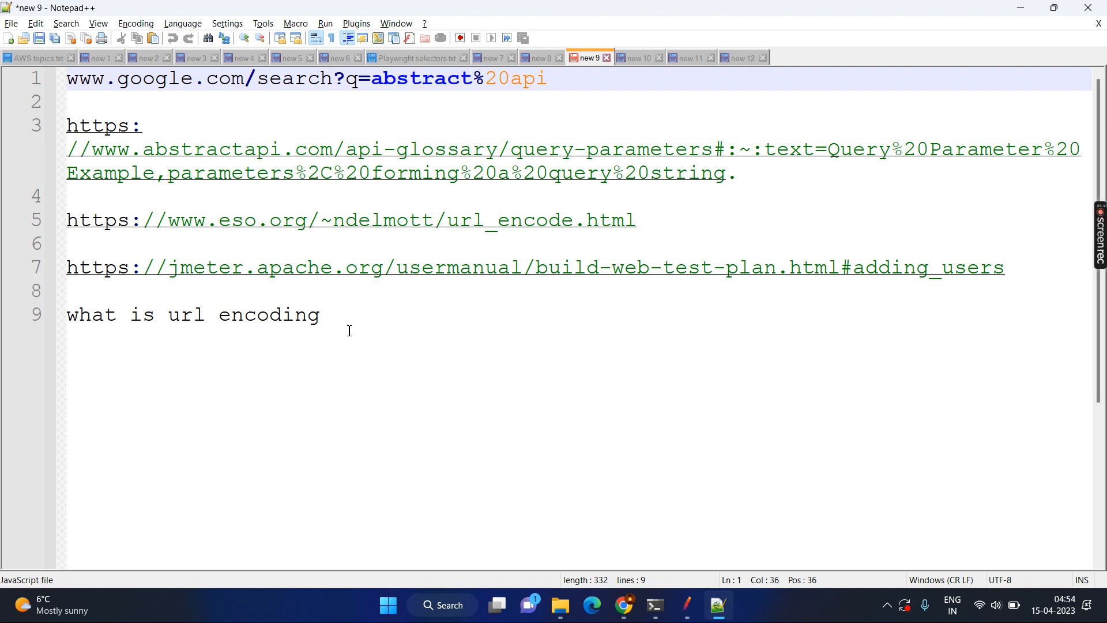
- Read the URL-encoding reference notes in Notepad++ and return to JMeter's Google search request
left_click(687, 605)
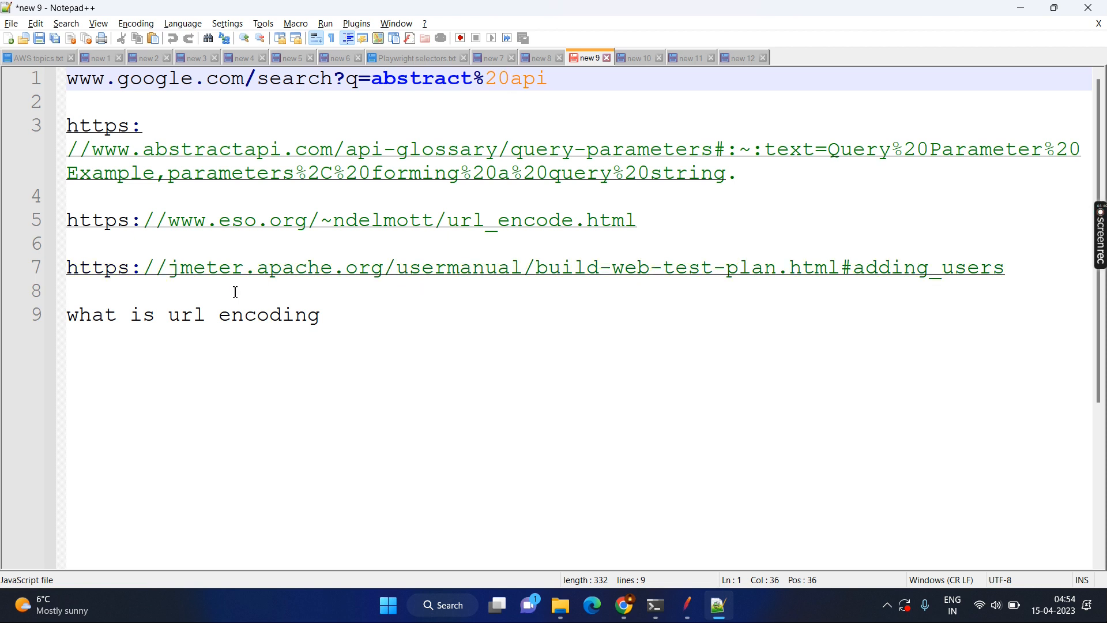
left_click(685, 605)
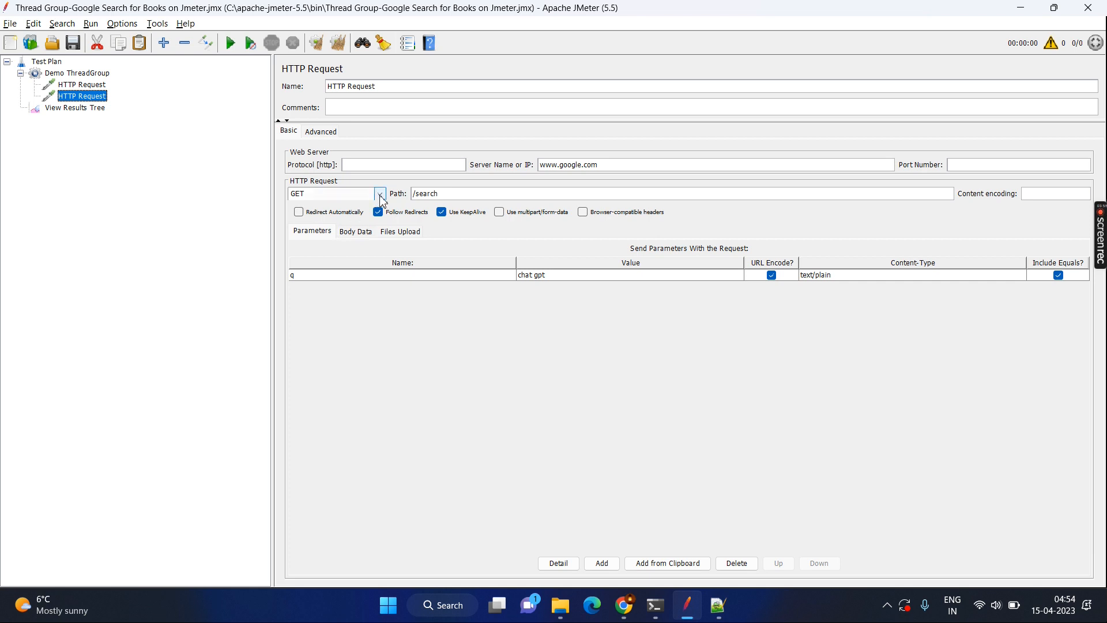
mouse_move(353, 235)
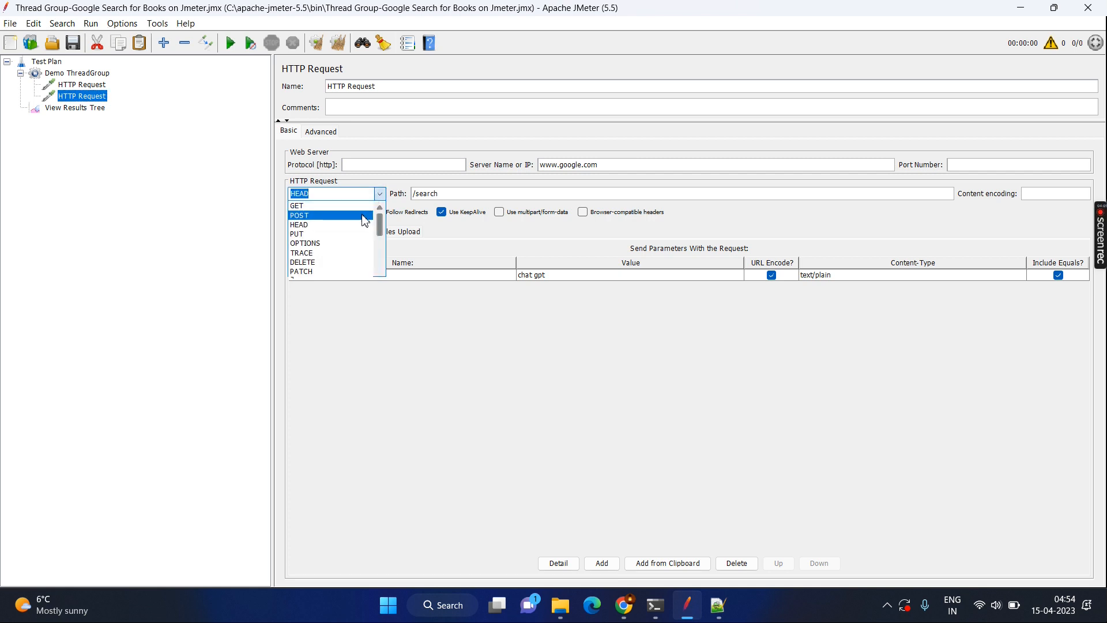
- Switch the Google search request's method from GET to POST and show its Files Upload settings
left_click(298, 215)
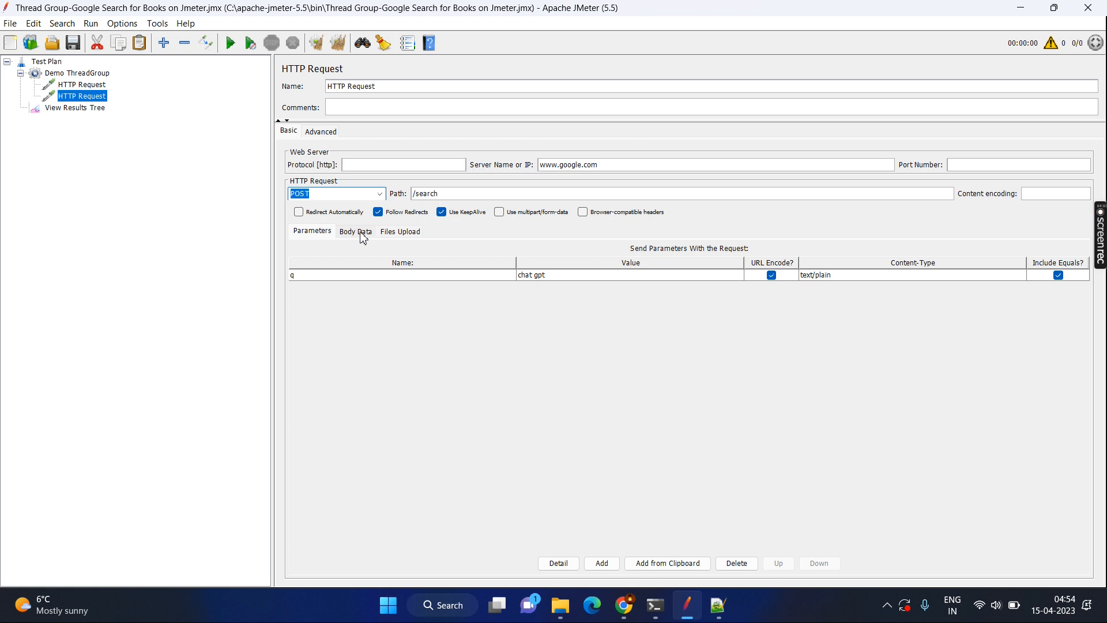
left_click(399, 231)
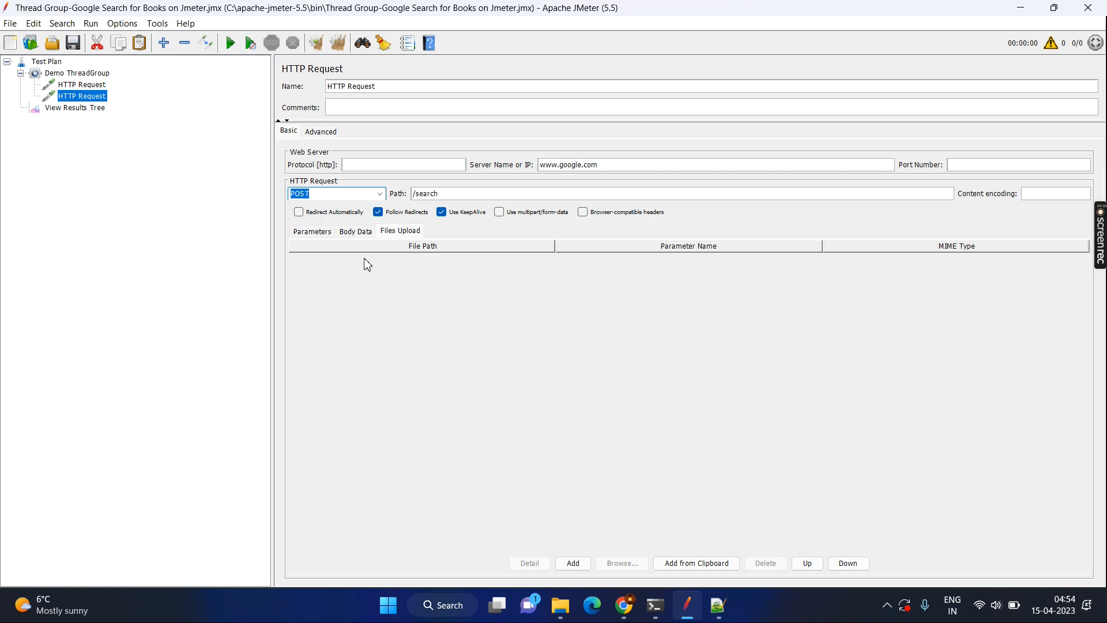
mouse_move(407, 251)
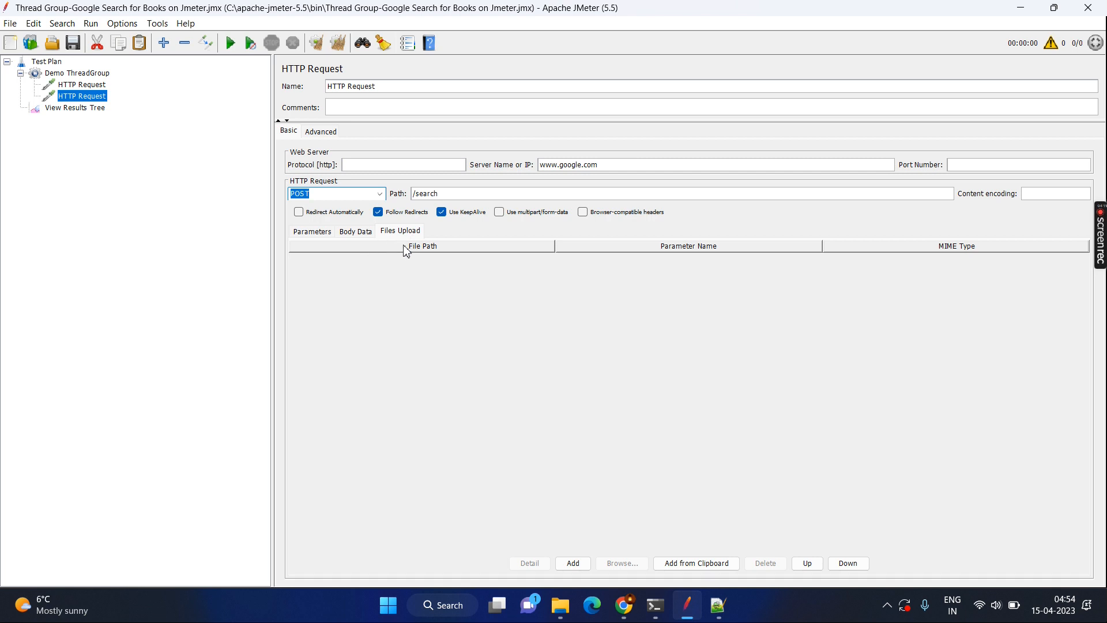
mouse_move(396, 269)
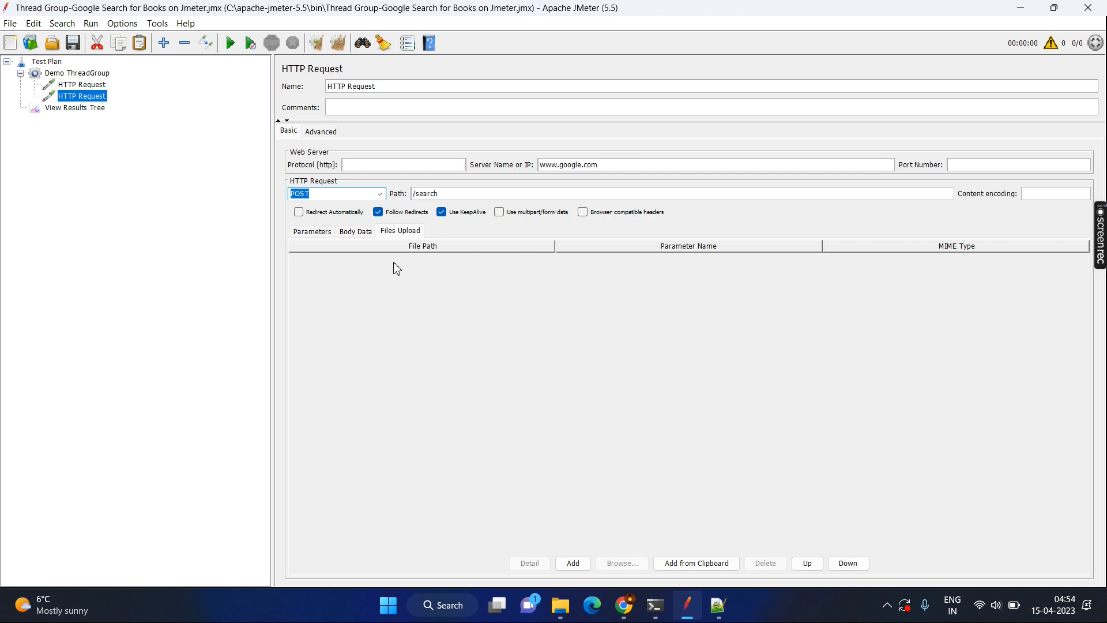
mouse_move(409, 284)
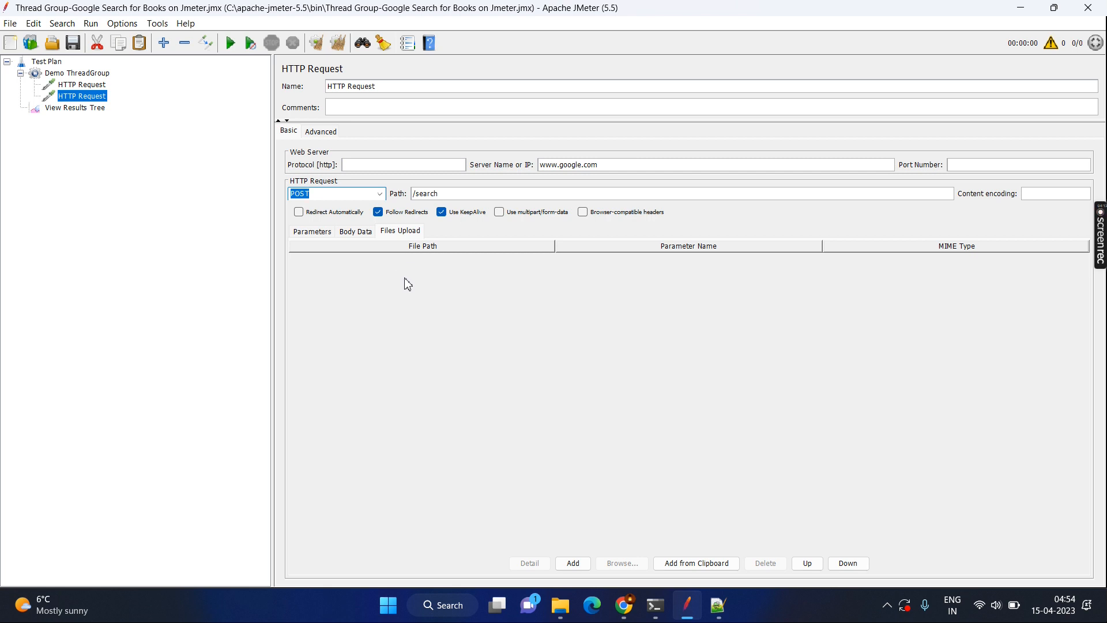
- Review advanced client, timeout, embedded resource and proxy options, then reopen the-internet request
left_click(320, 132)
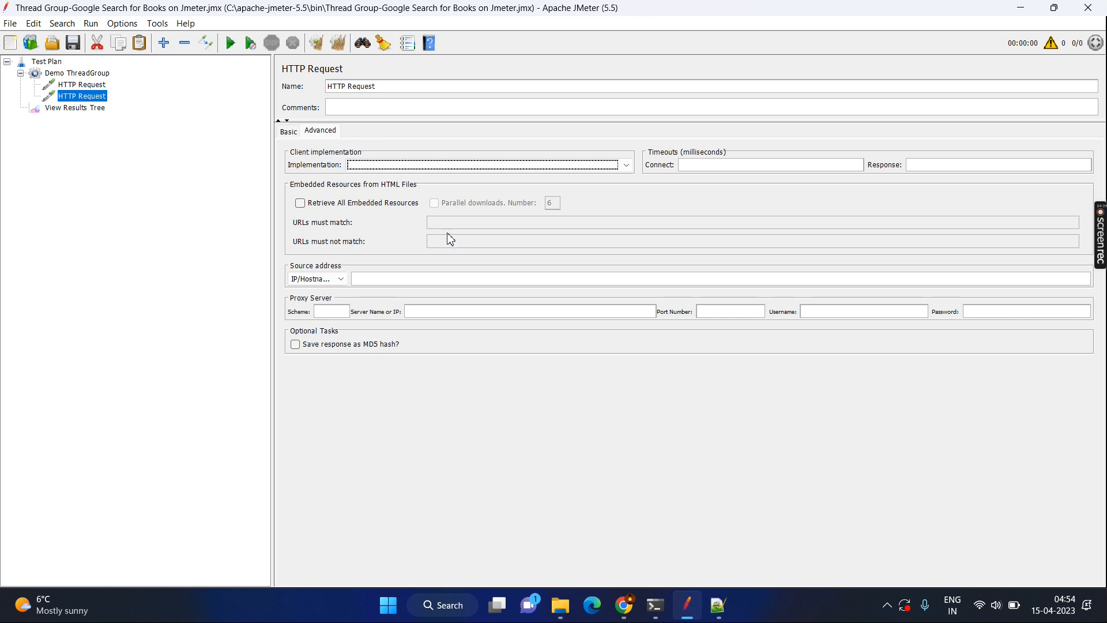
mouse_move(331, 325)
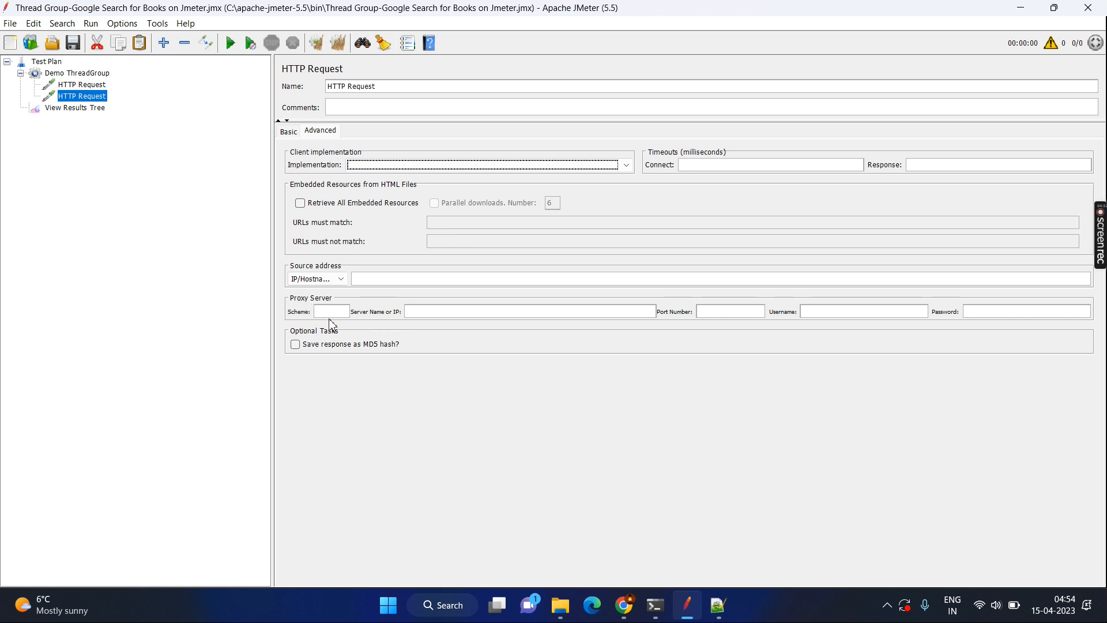
mouse_move(332, 319)
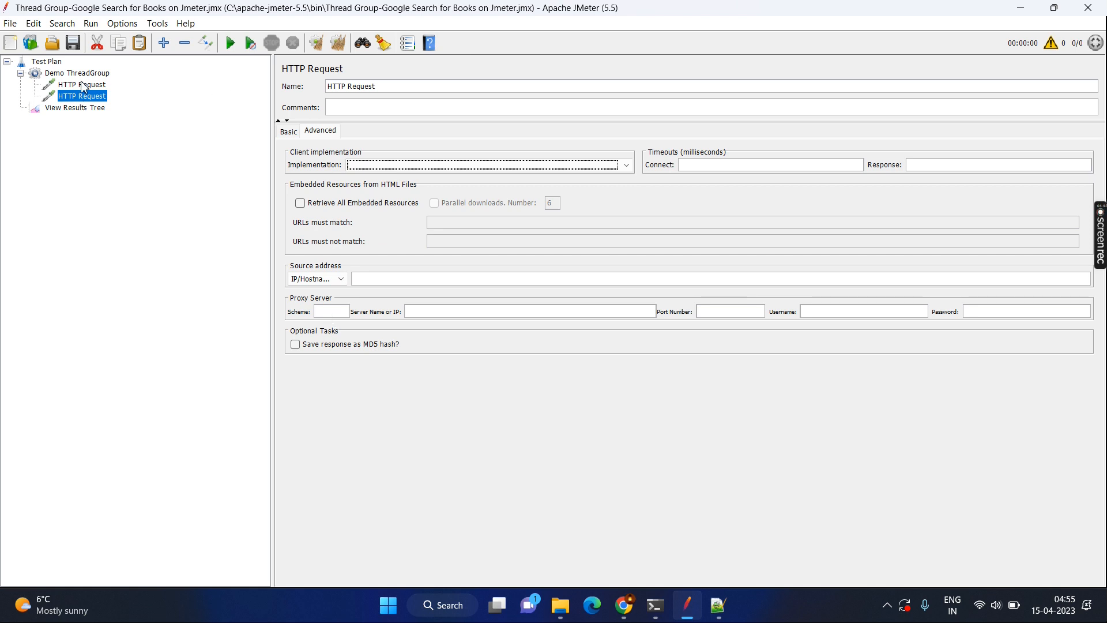
left_click(82, 84)
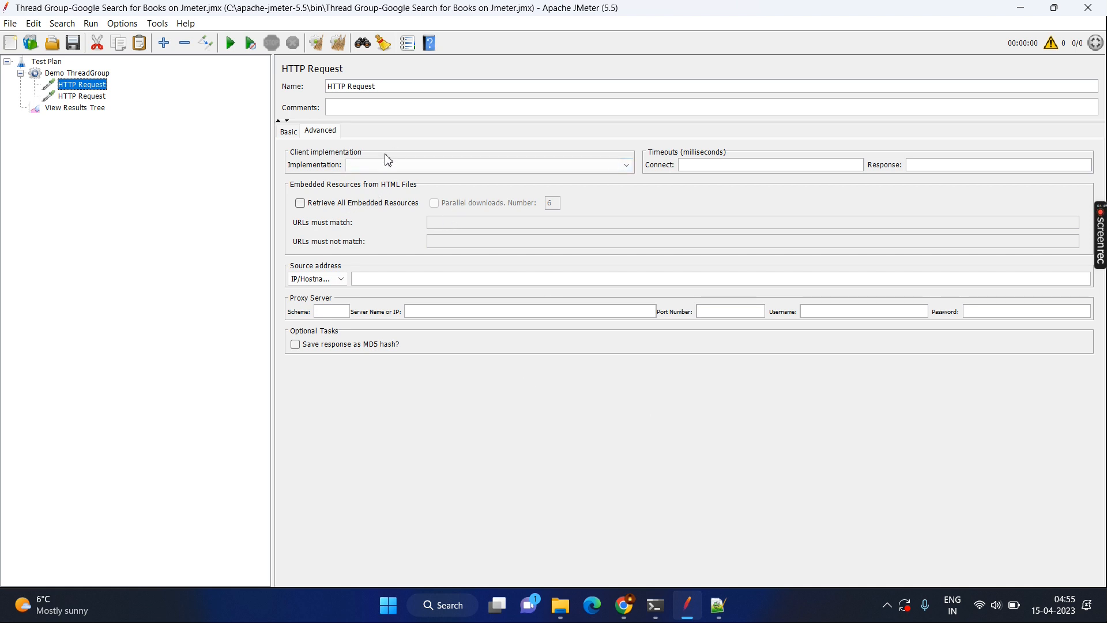
- Compare both requests' Basic settings and select the the-internet.herokuapp.com server name
left_click(288, 131)
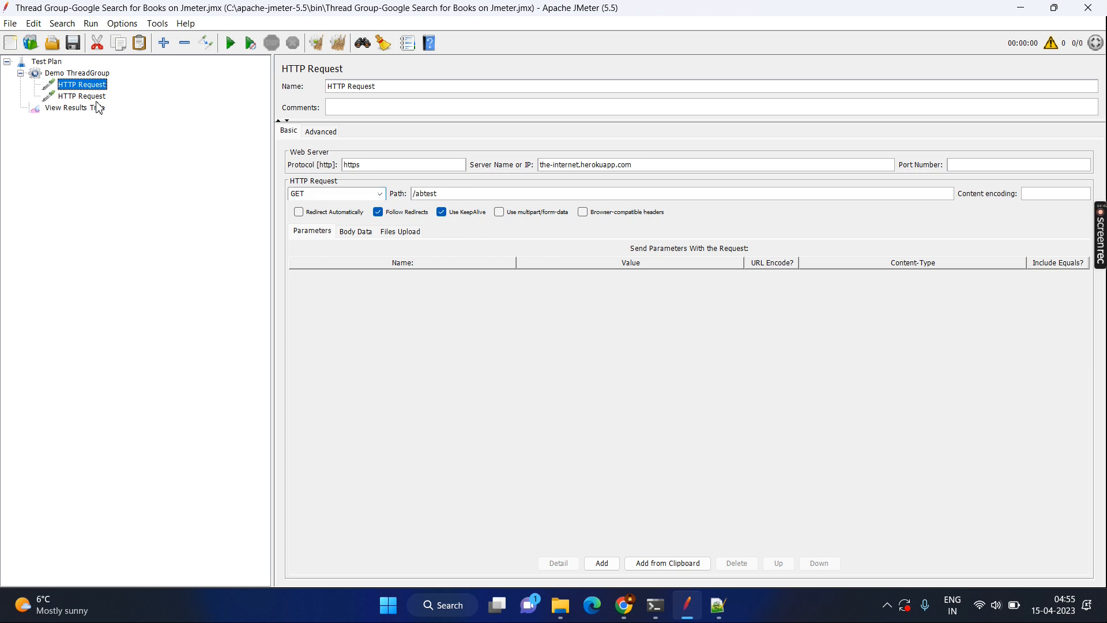
left_click(82, 96)
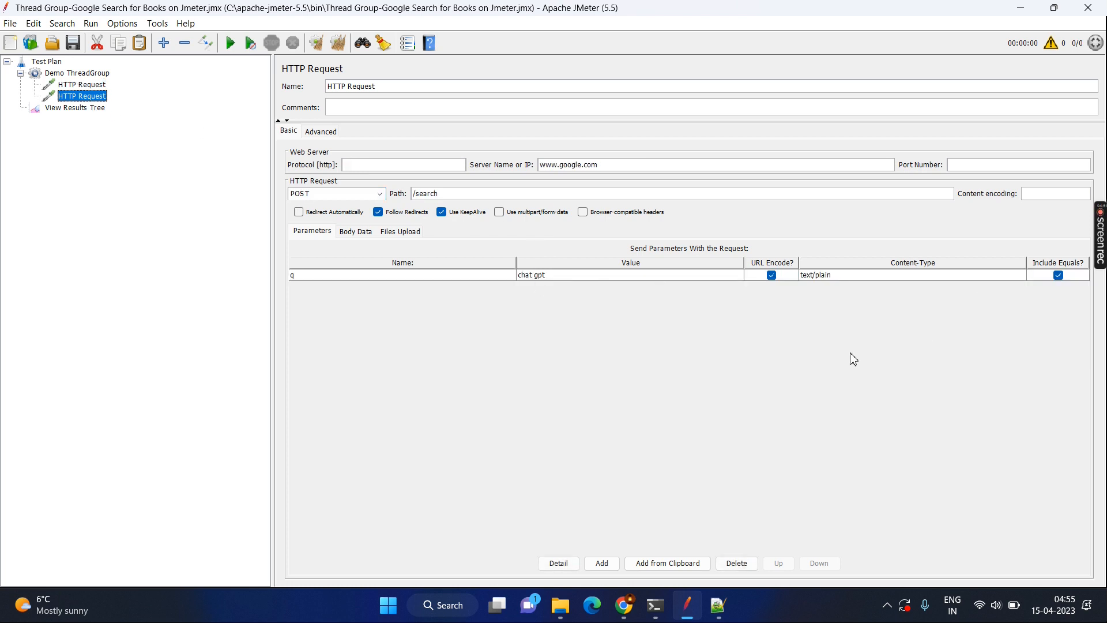
left_click(82, 84)
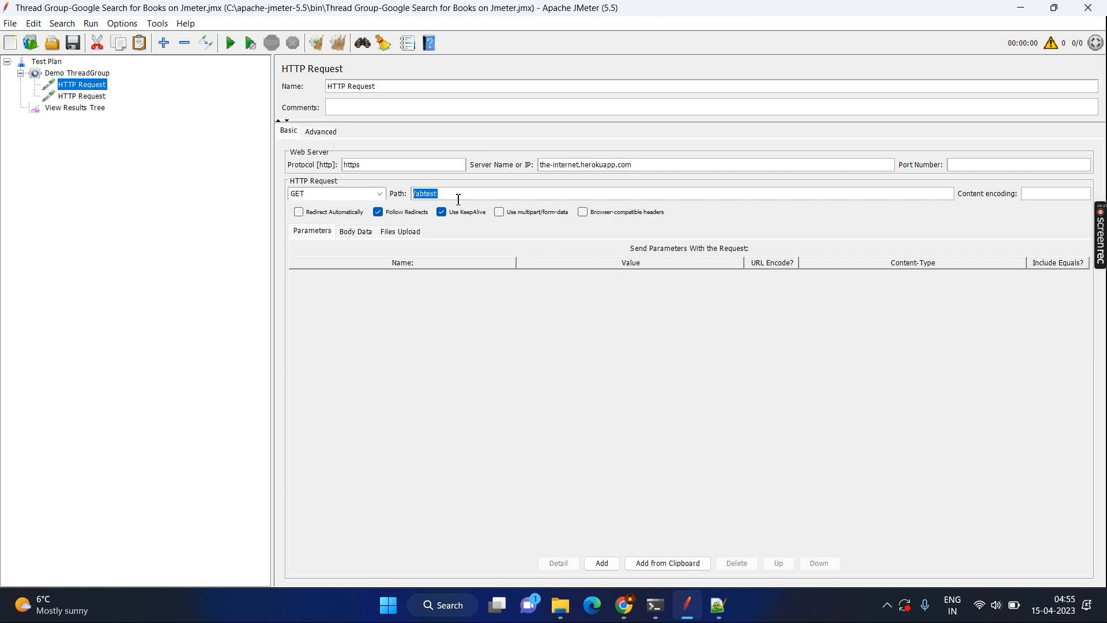
mouse_move(242, 412)
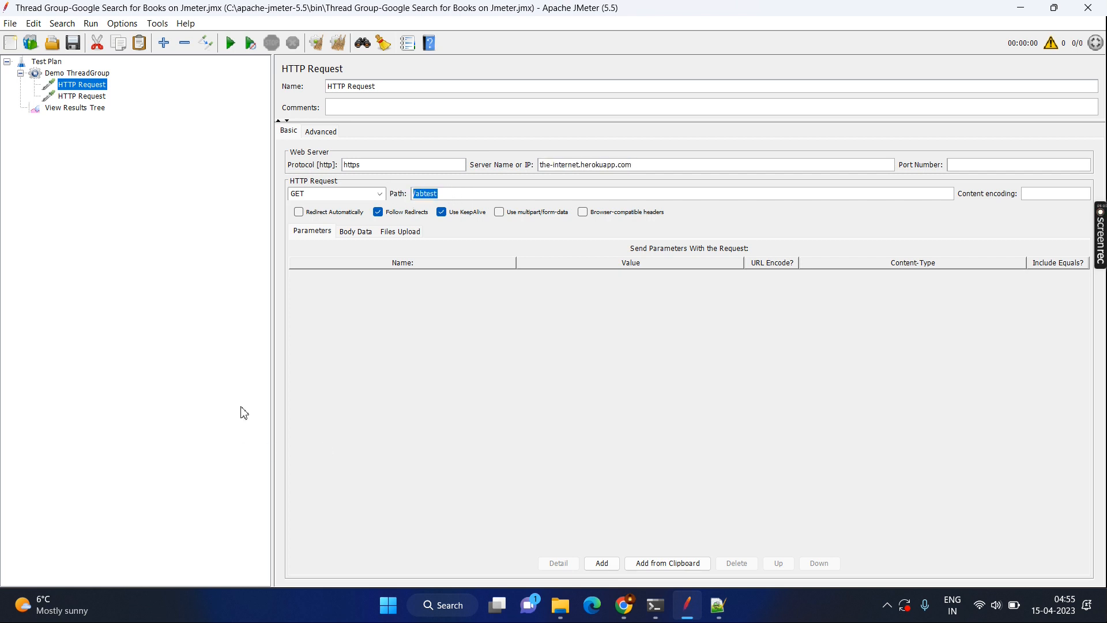
mouse_move(586, 267)
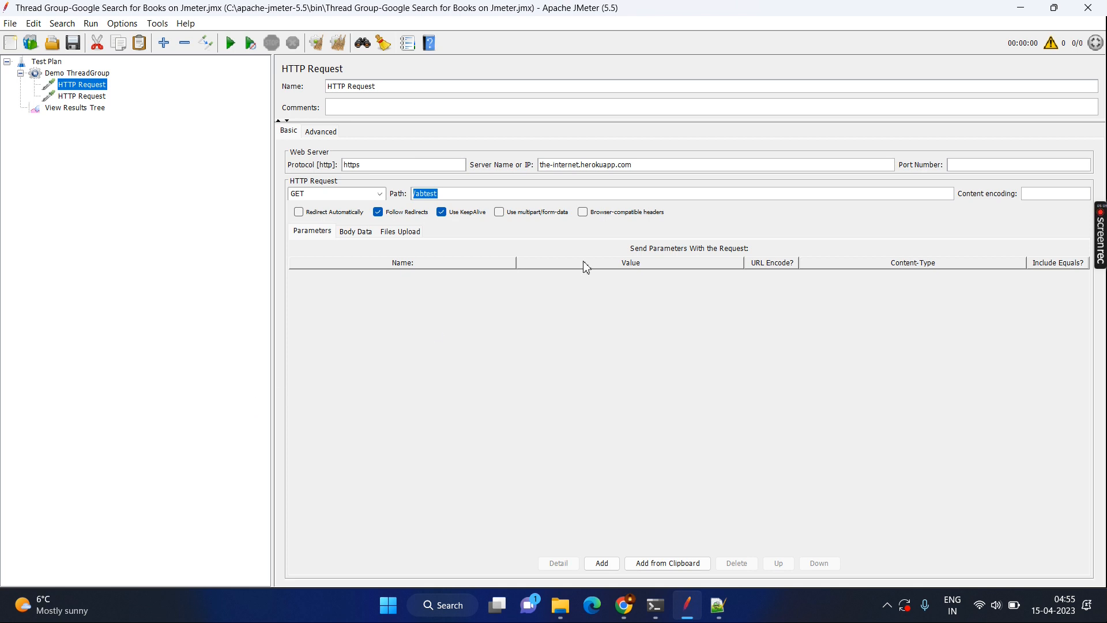
triple_click(584, 164)
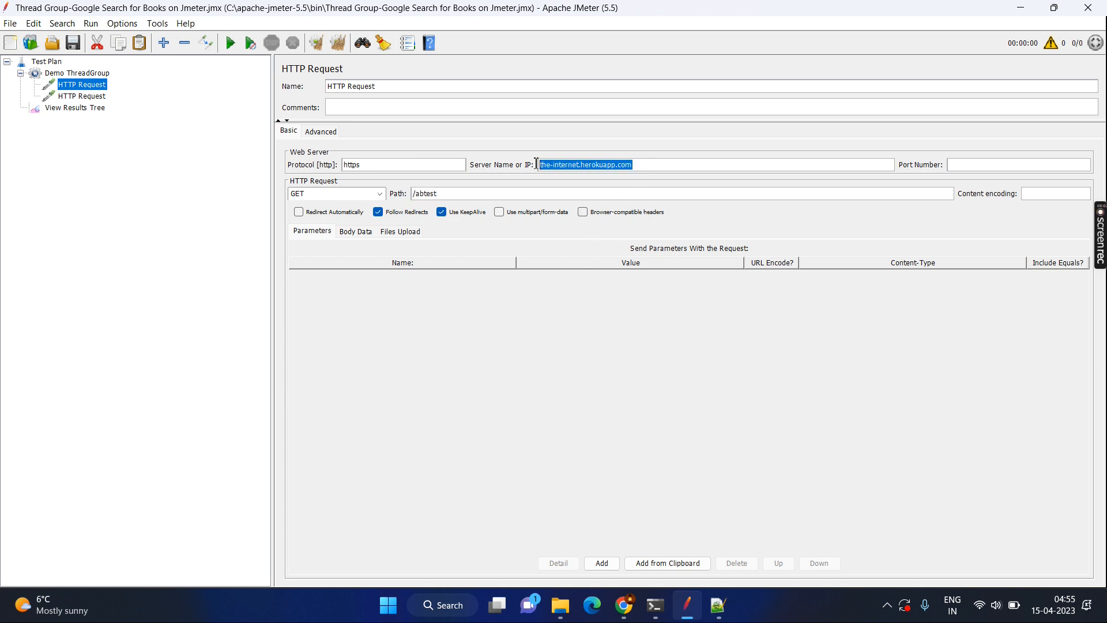
mouse_move(697, 577)
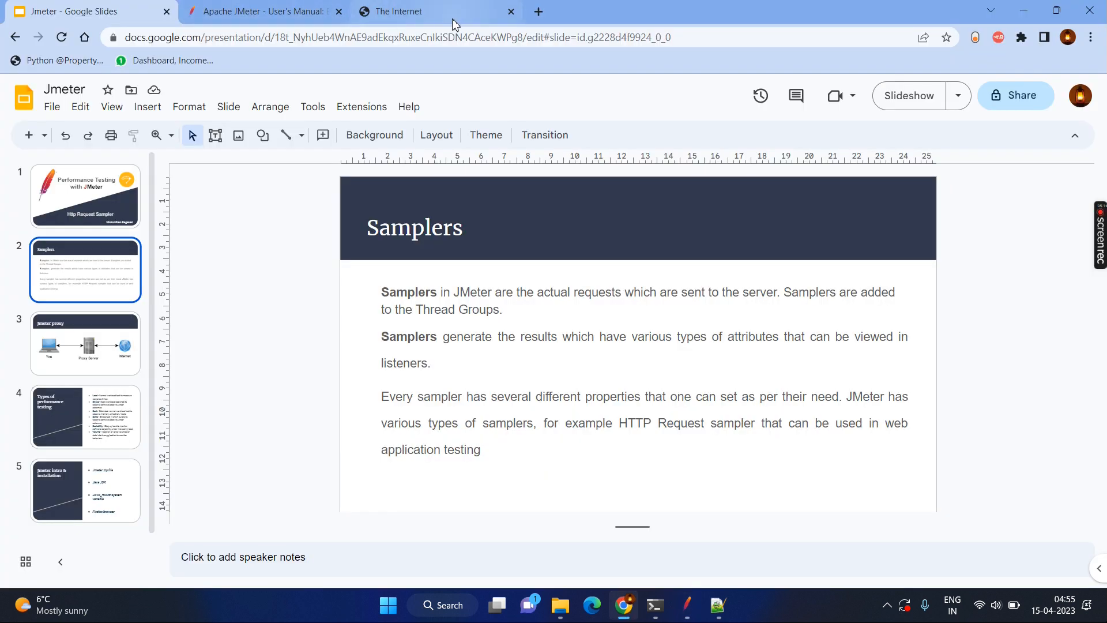
- Open the-internet site in Chrome and visit the A/B Testing example page
left_click(424, 12)
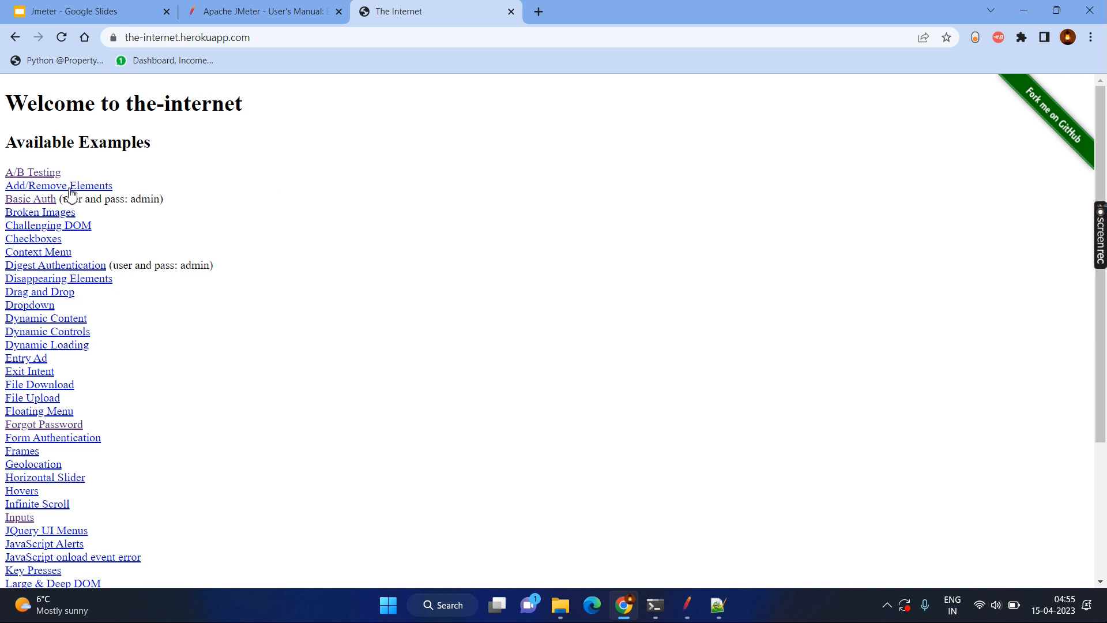
mouse_move(48, 225)
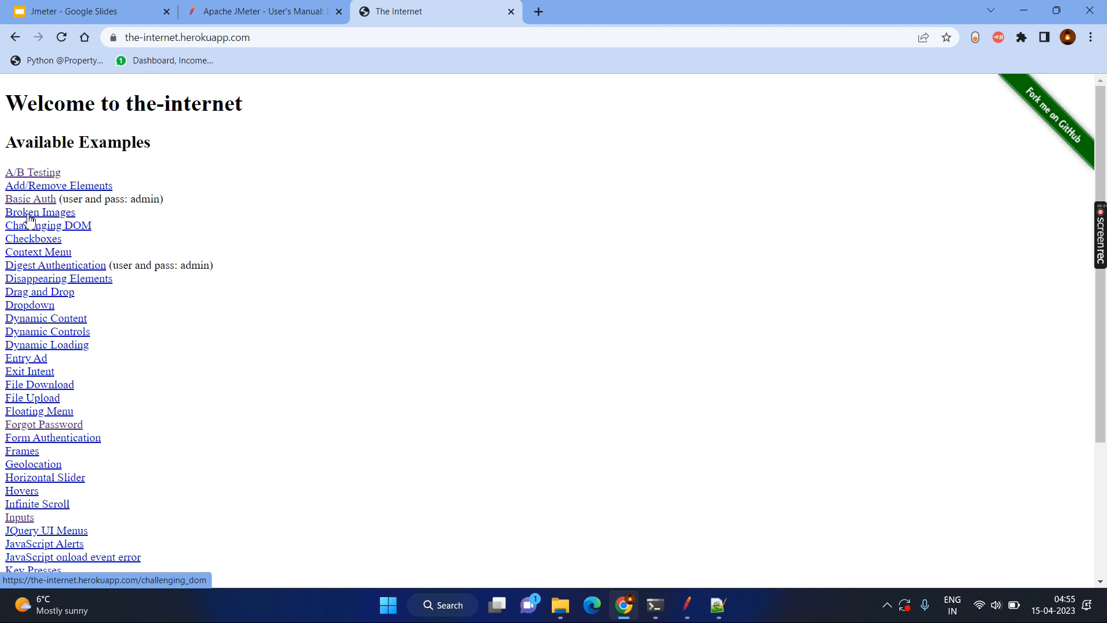
left_click(32, 172)
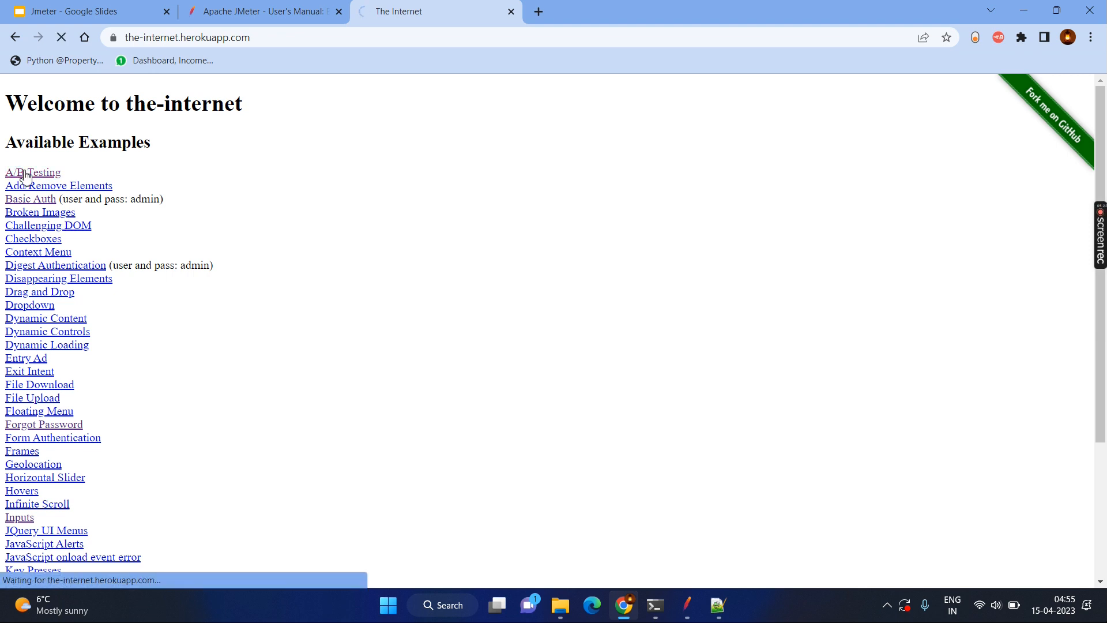
left_click(32, 172)
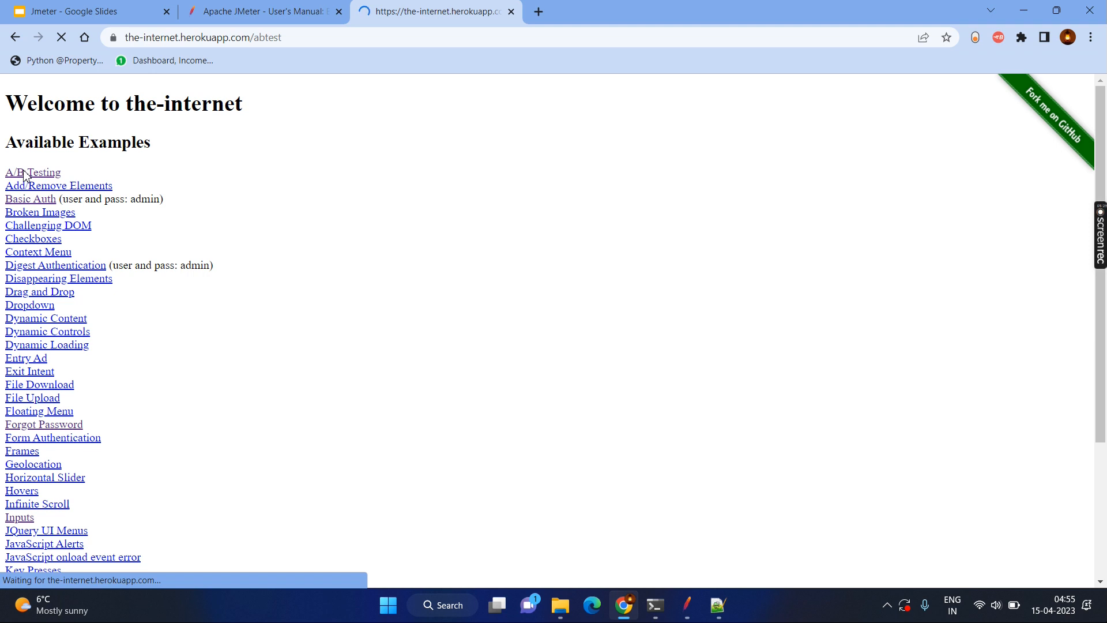
left_click(32, 172)
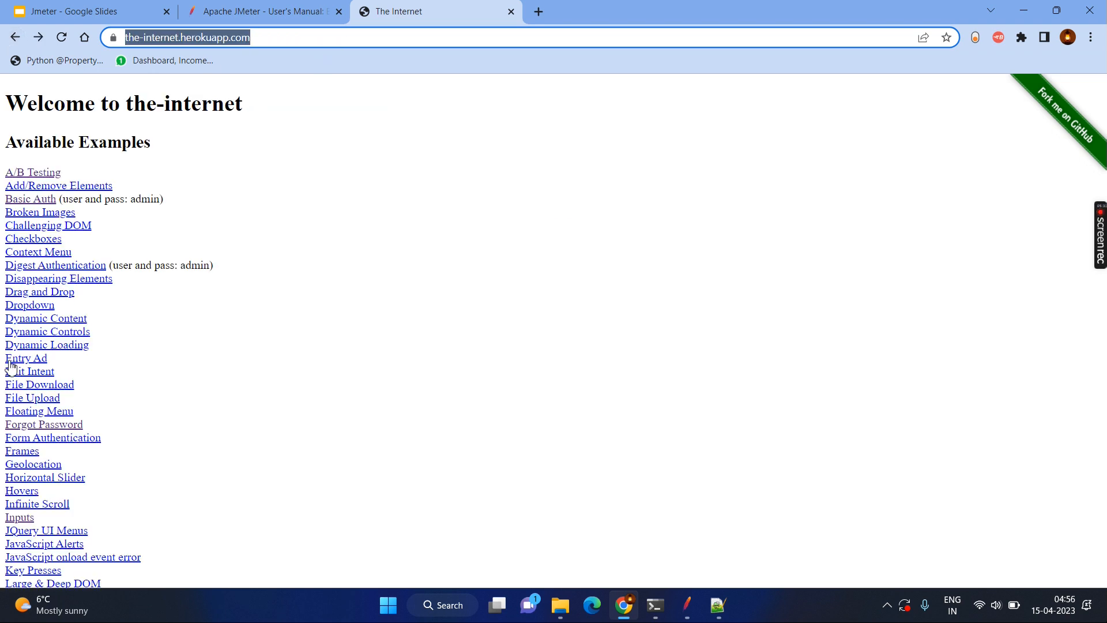
- Browse the File Upload and Dropdown examples, end on A/B Testing, then return to JMeter
left_click(31, 398)
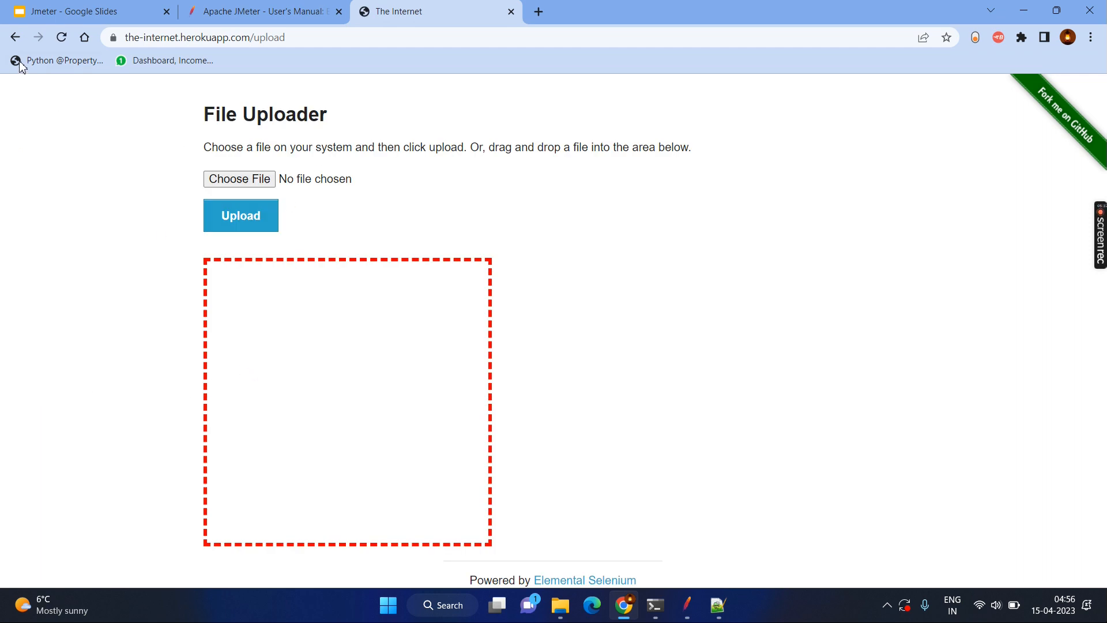
left_click(15, 38)
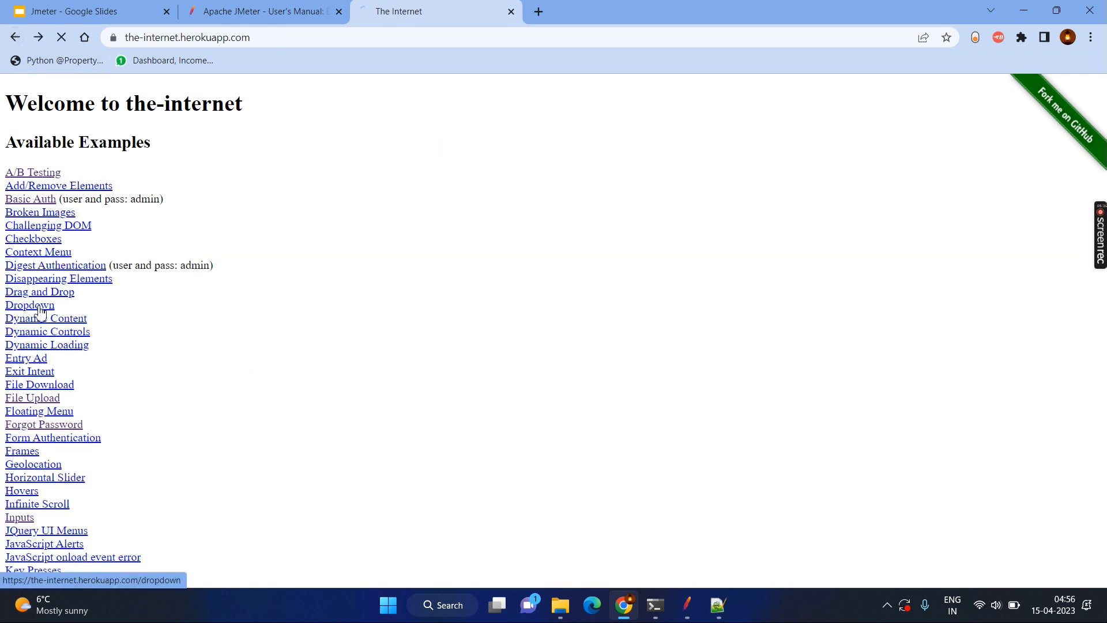
left_click(28, 304)
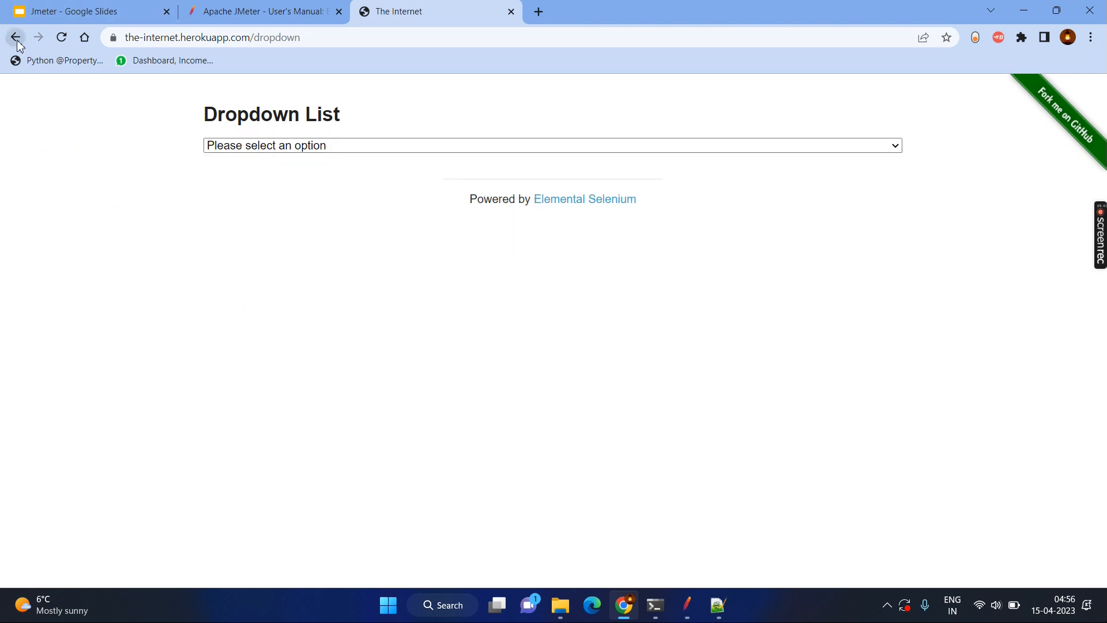
left_click(15, 38)
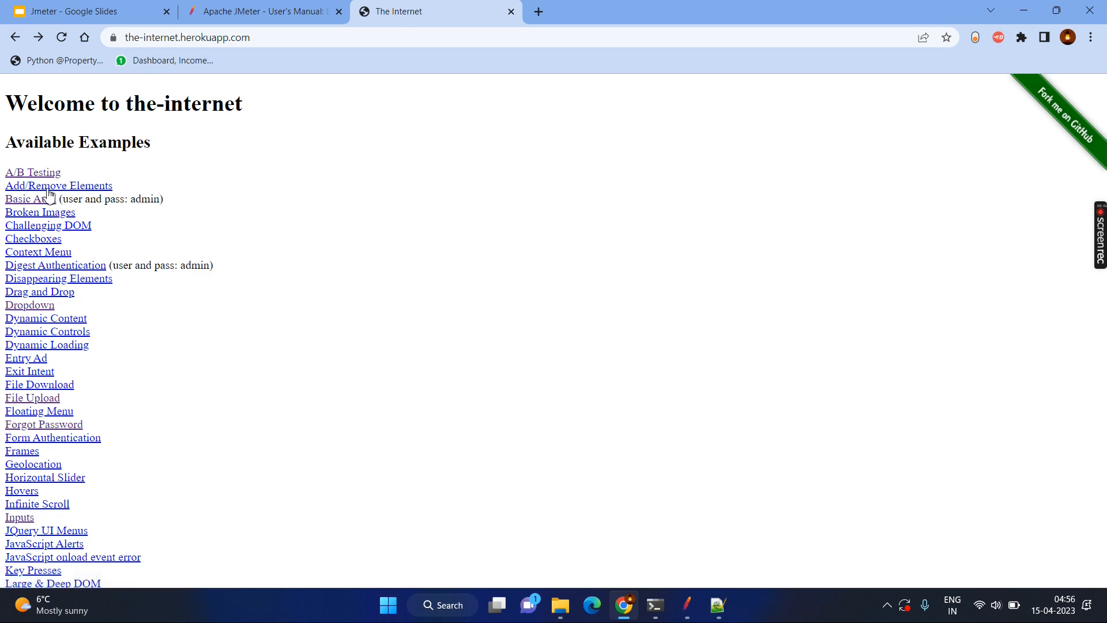
left_click(33, 173)
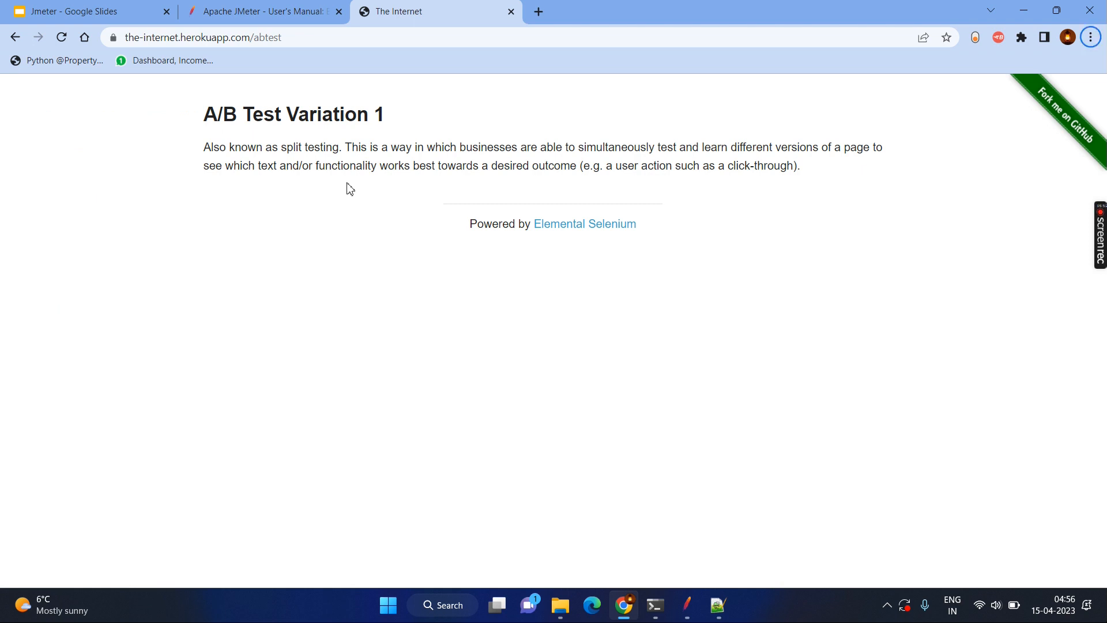
left_click(686, 605)
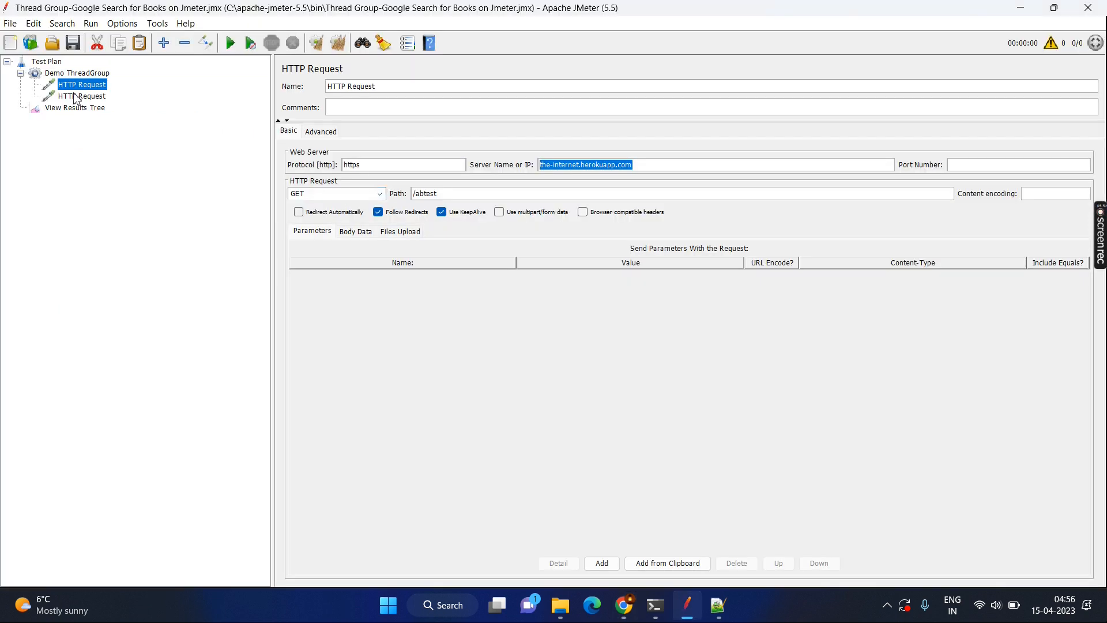
left_click(81, 96)
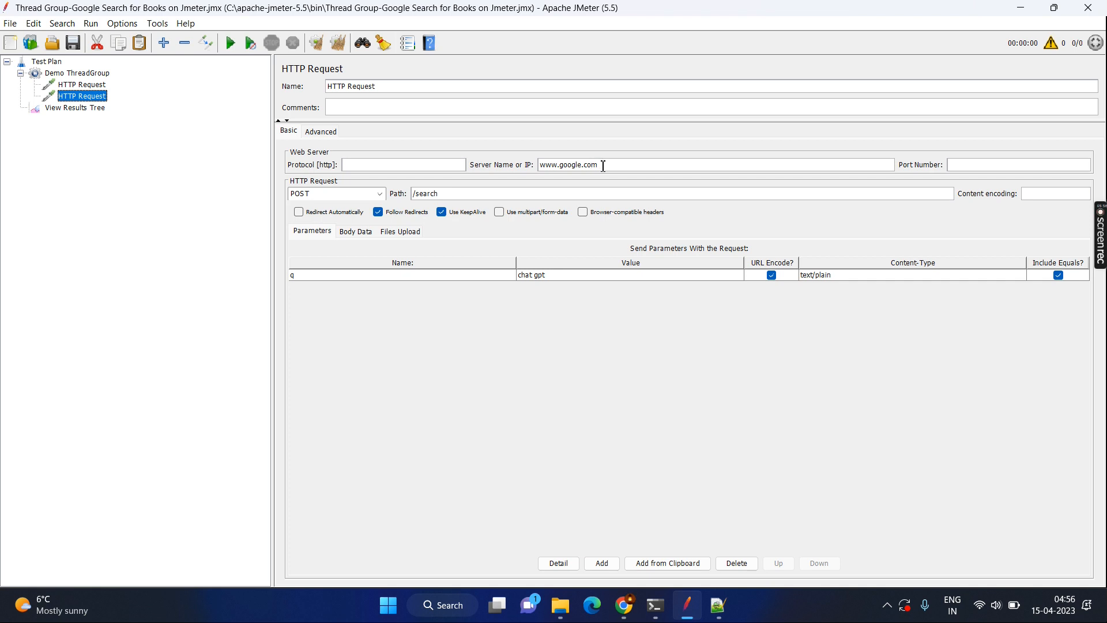
double_click(568, 164)
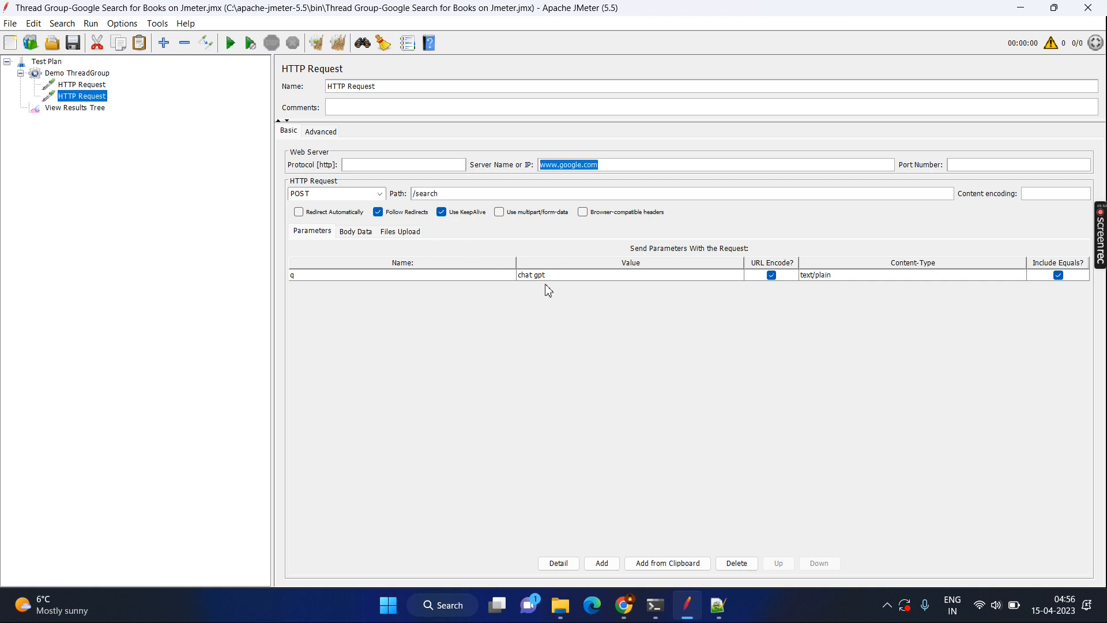
mouse_move(540, 290)
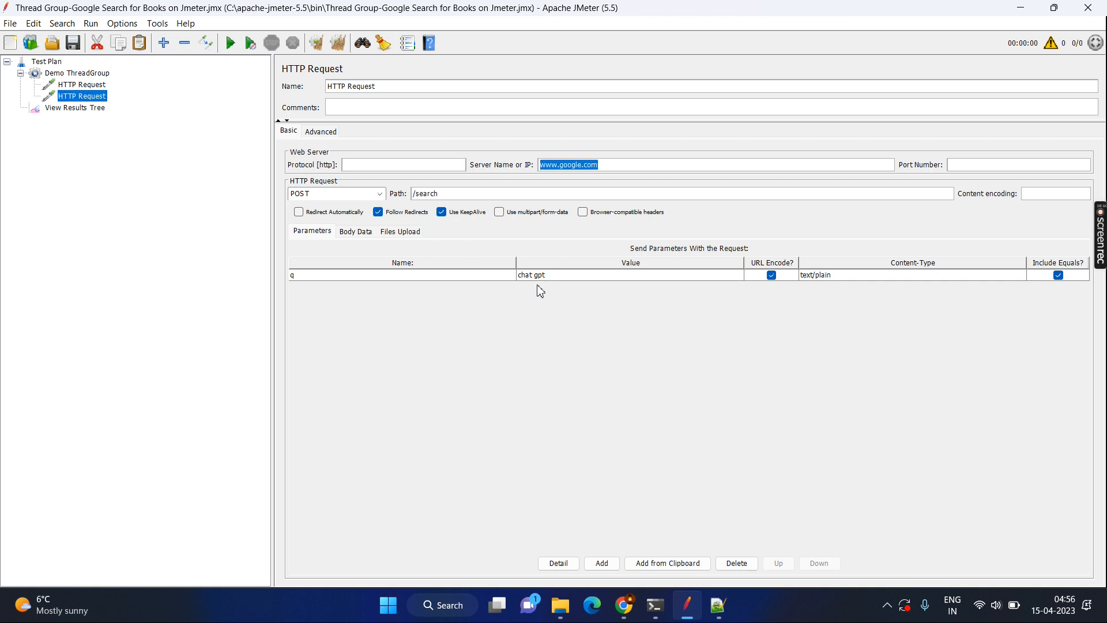
mouse_move(402, 297)
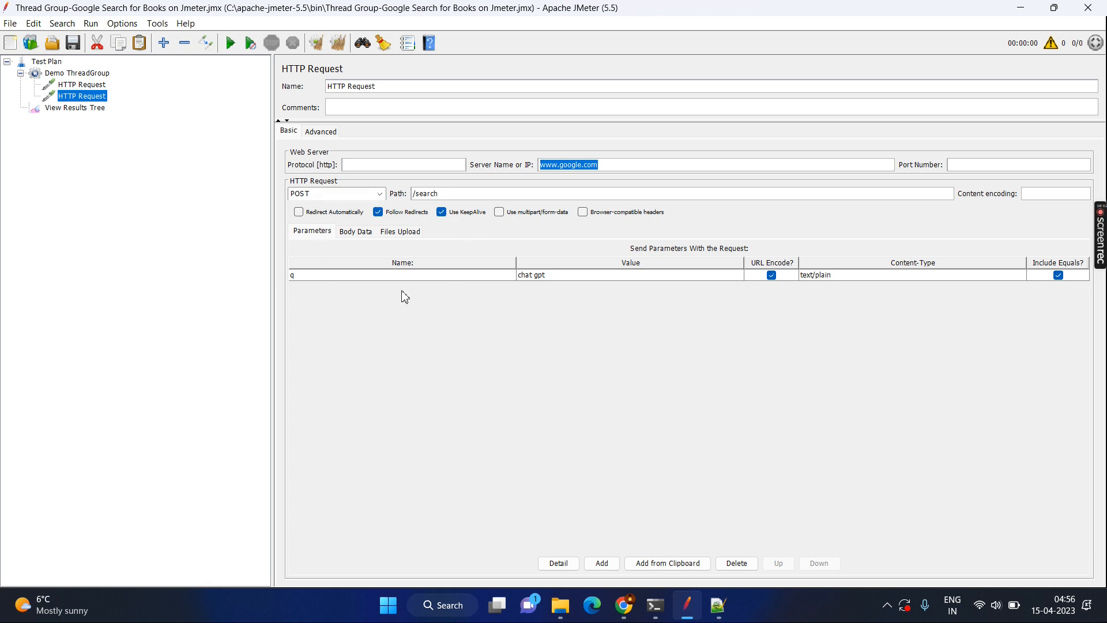
mouse_move(553, 331)
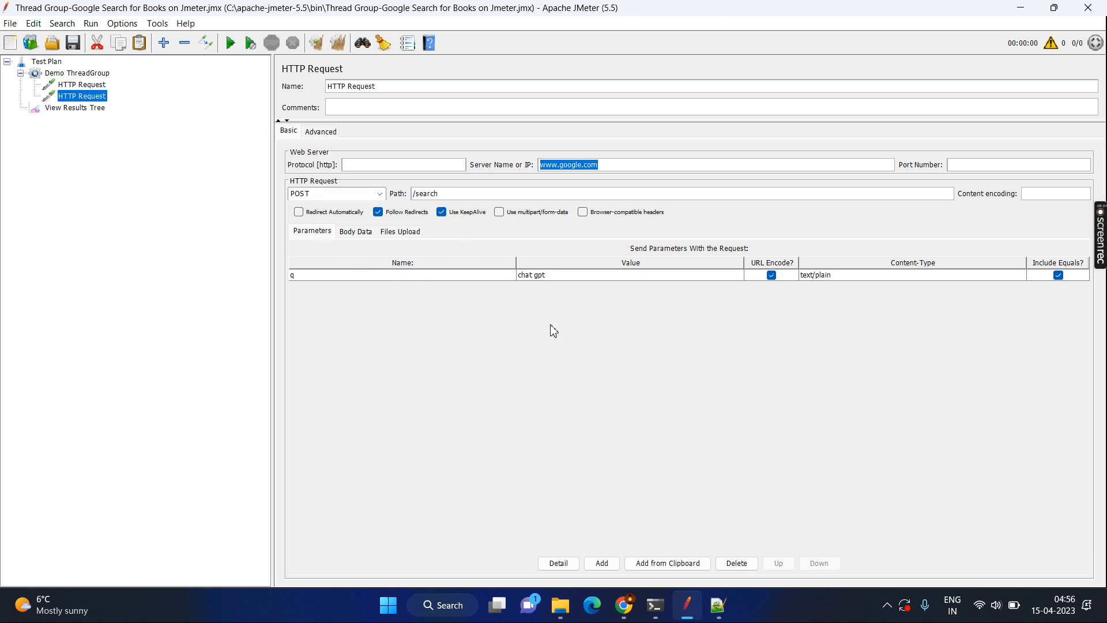
mouse_move(248, 44)
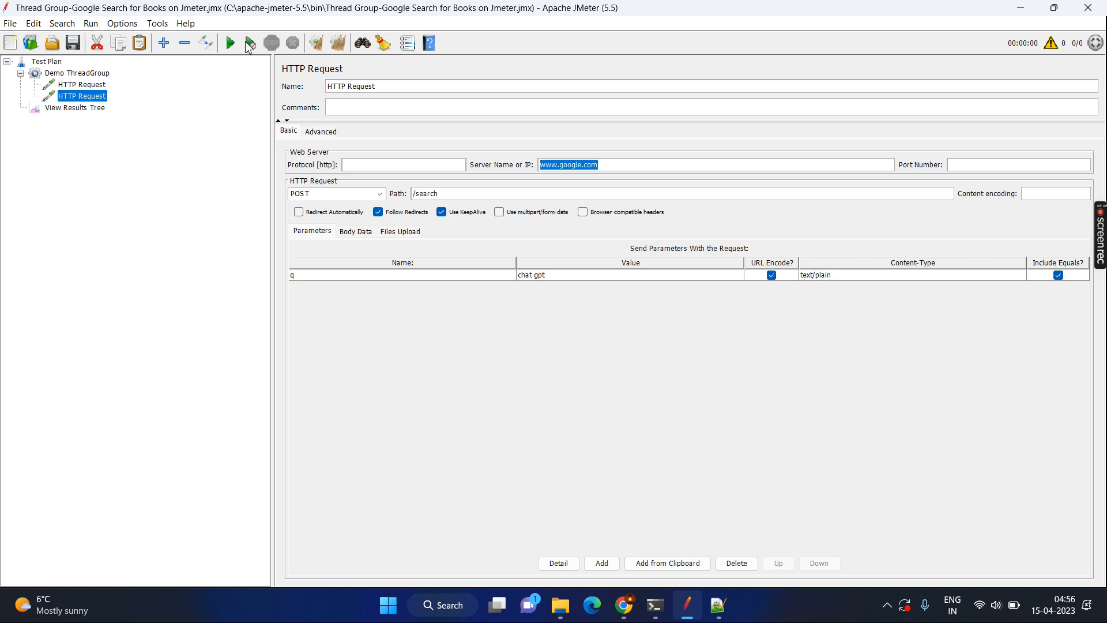
- Run the test plan and view its results in View Results Tree
left_click(231, 43)
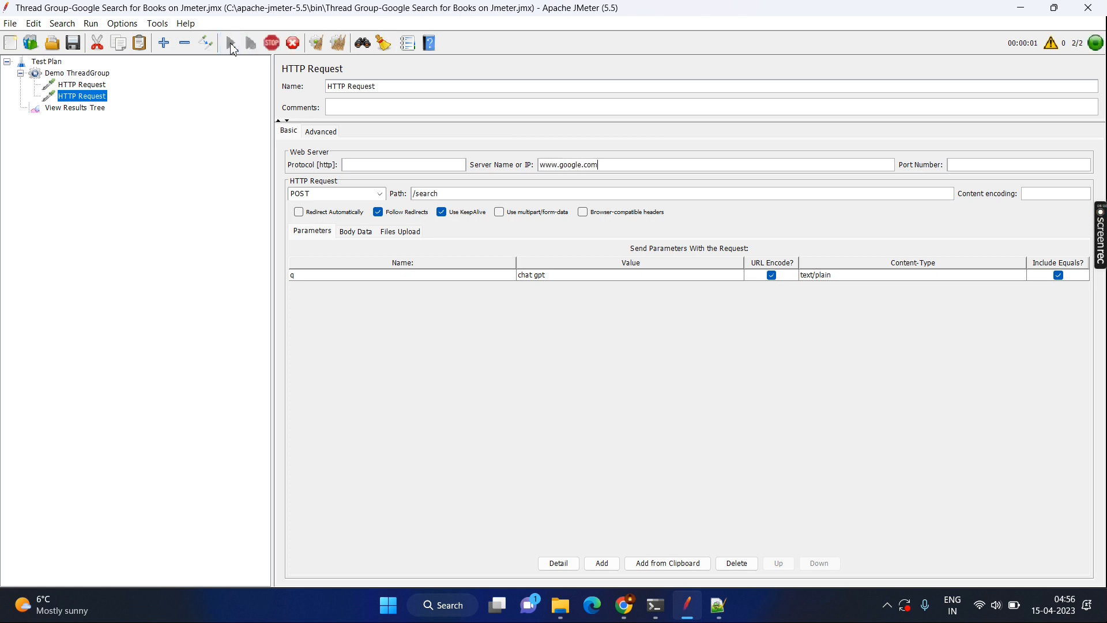
left_click(77, 72)
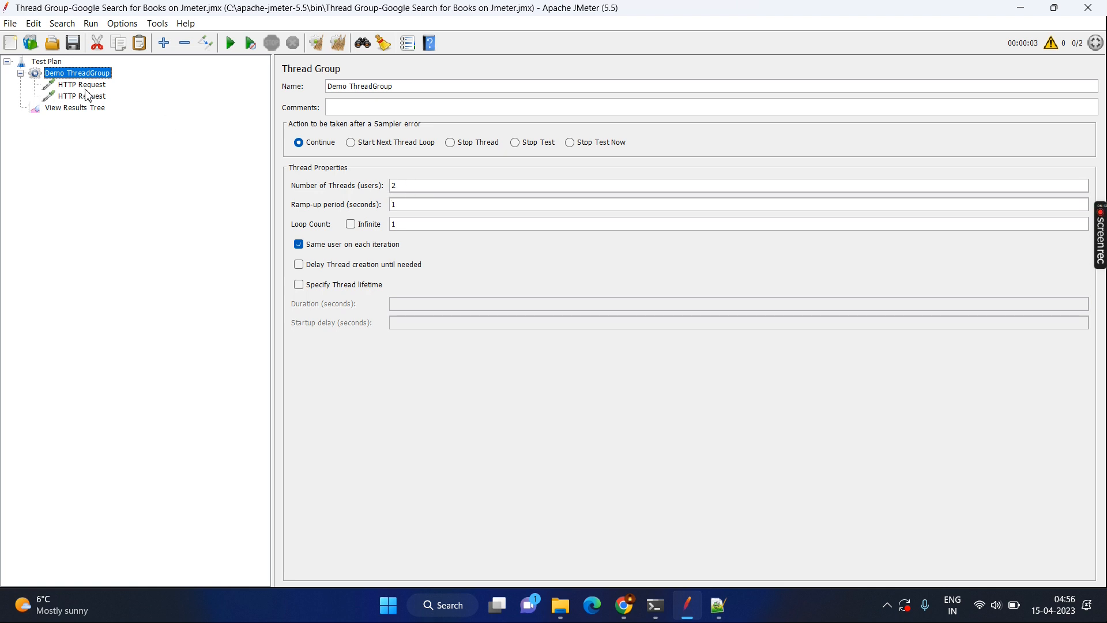
left_click(75, 107)
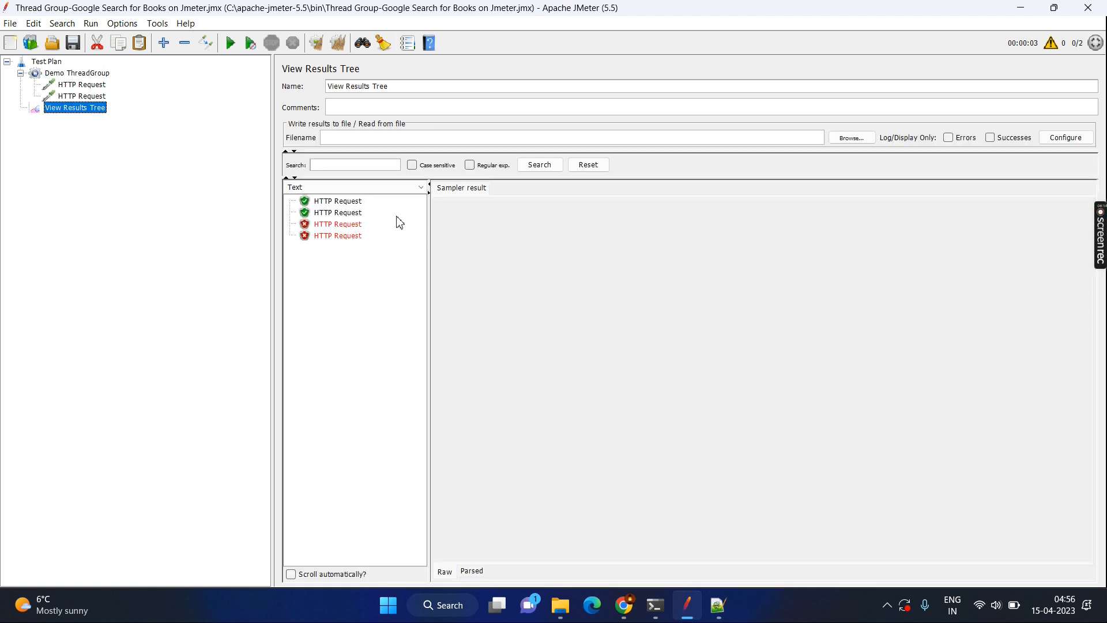
- Inspect the red Google samplers' result, request and response, showing 405 Method Not Allowed
left_click(337, 223)
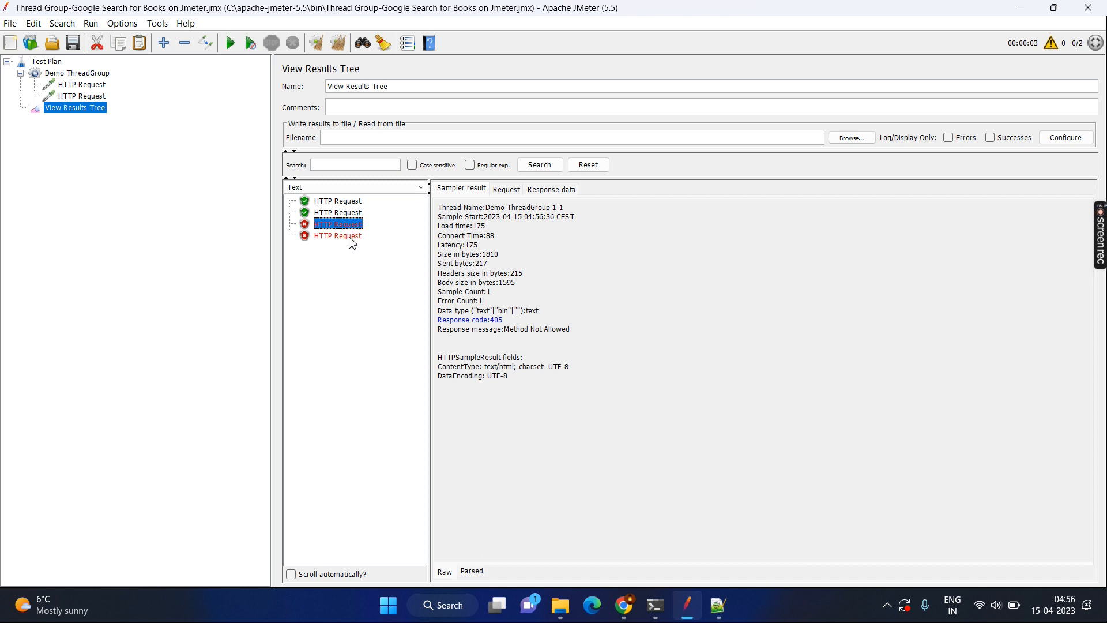
left_click(337, 236)
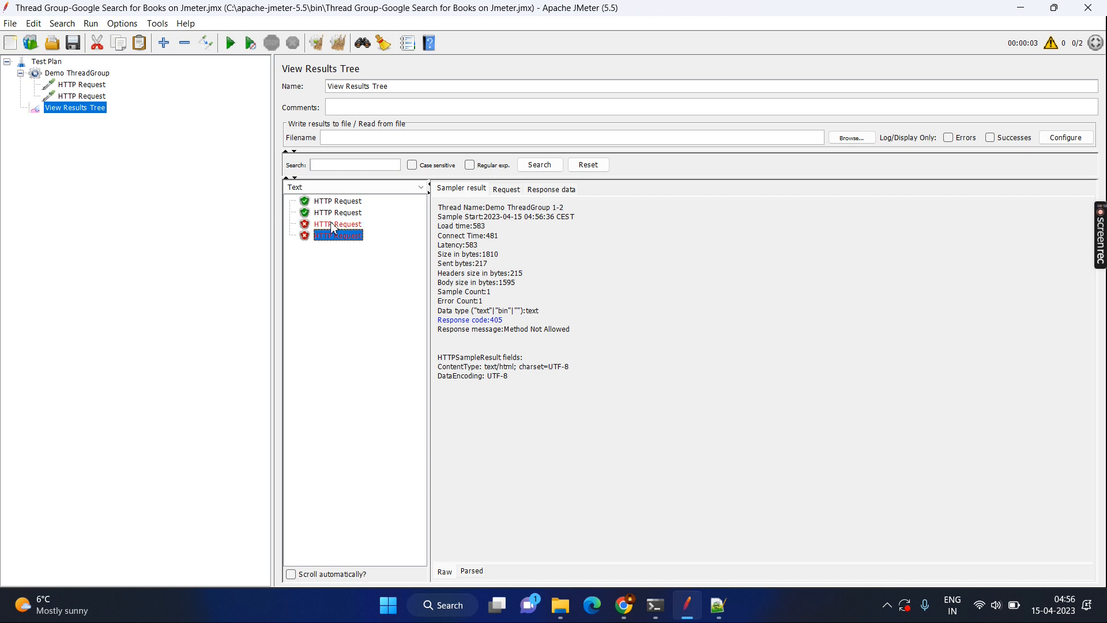
left_click(338, 213)
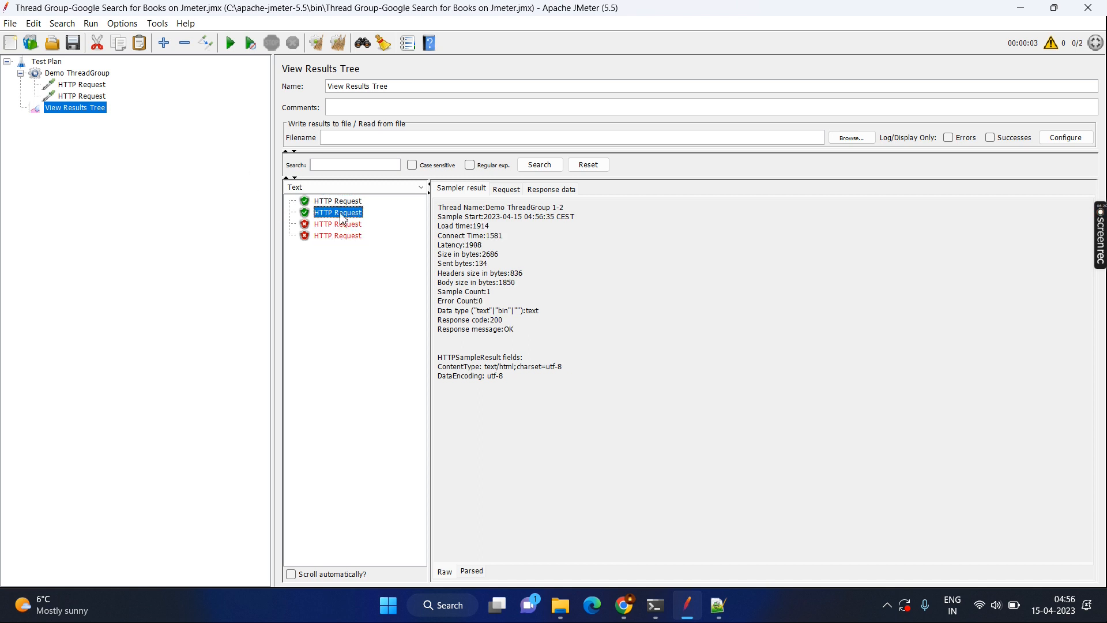
left_click(507, 189)
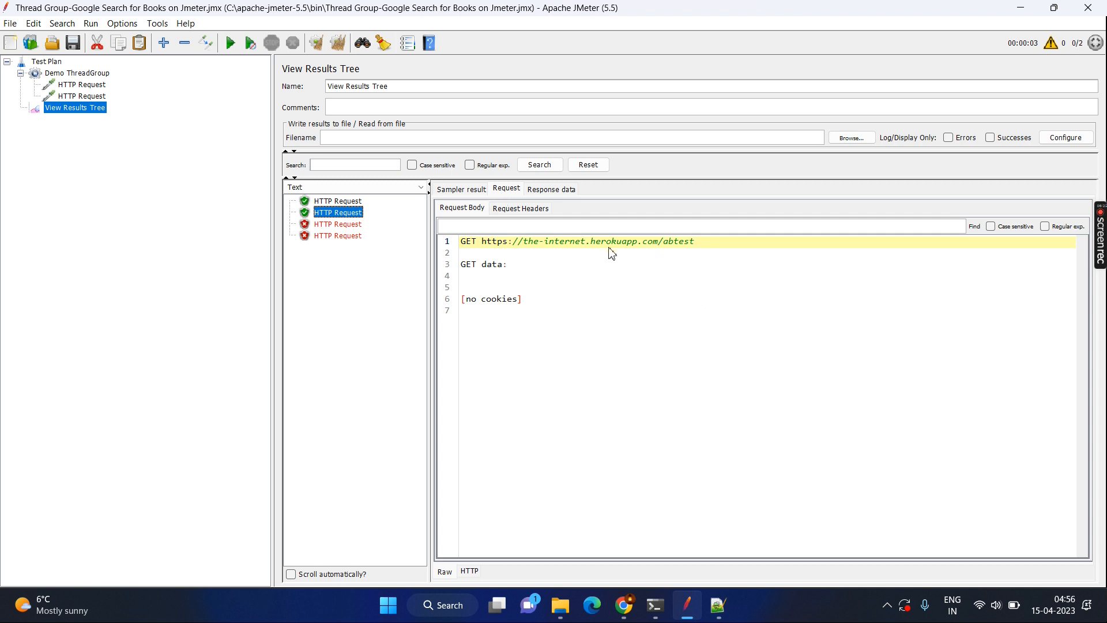
mouse_move(346, 233)
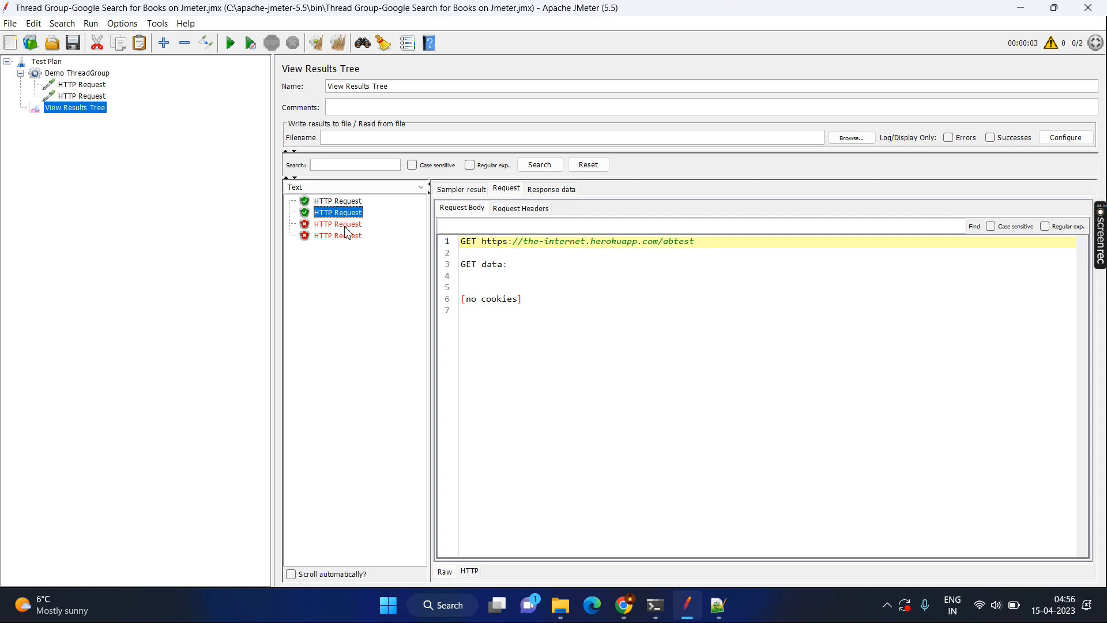
left_click(337, 224)
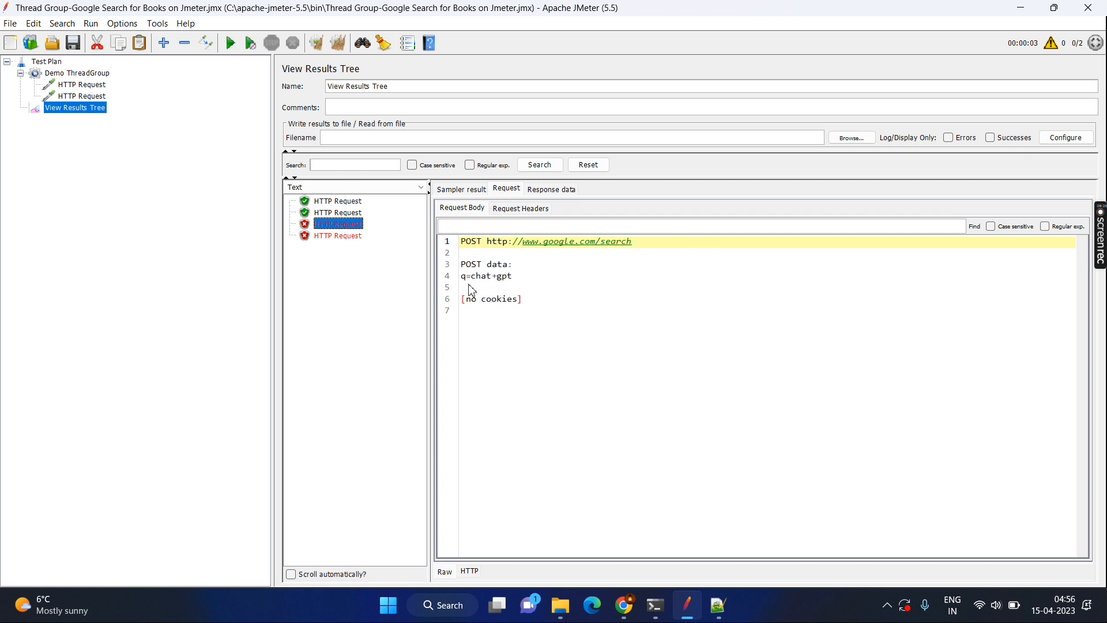
mouse_move(507, 218)
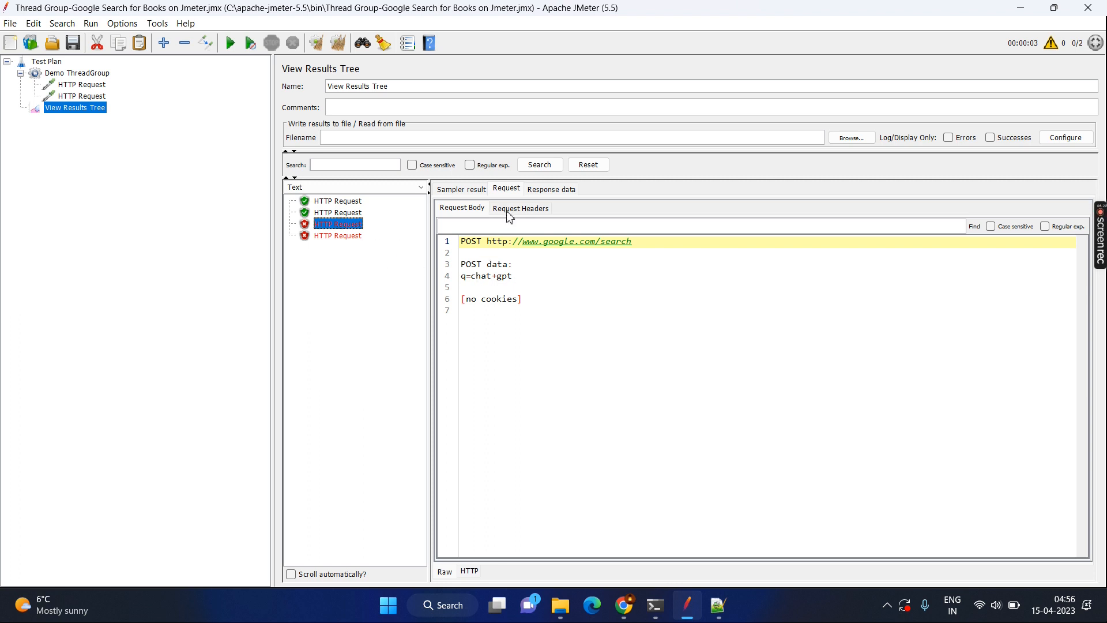
left_click(551, 189)
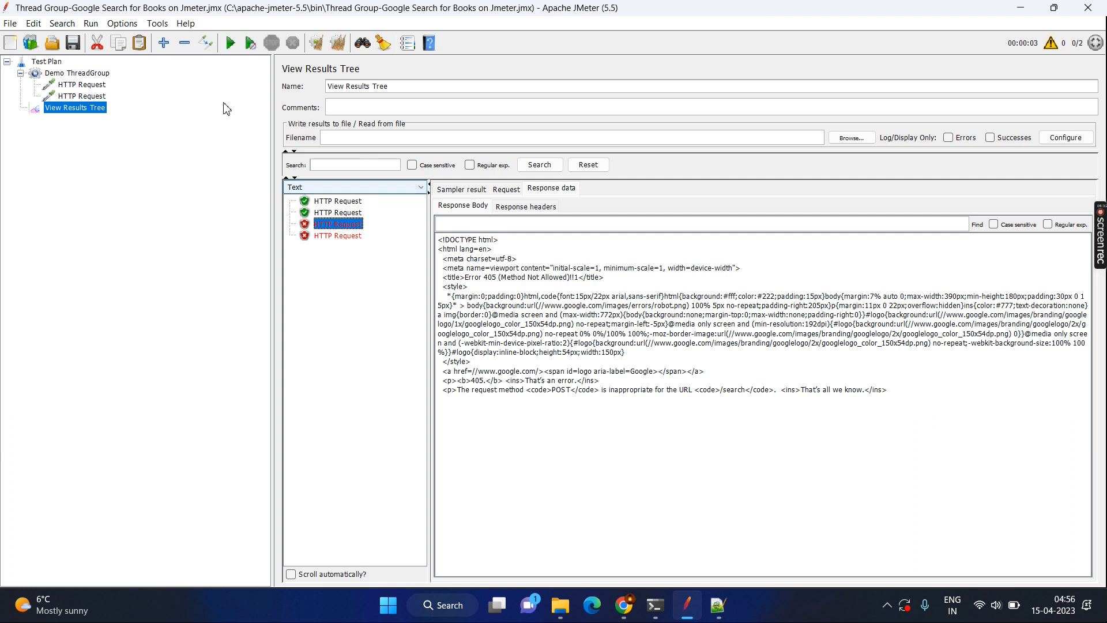
left_click(82, 96)
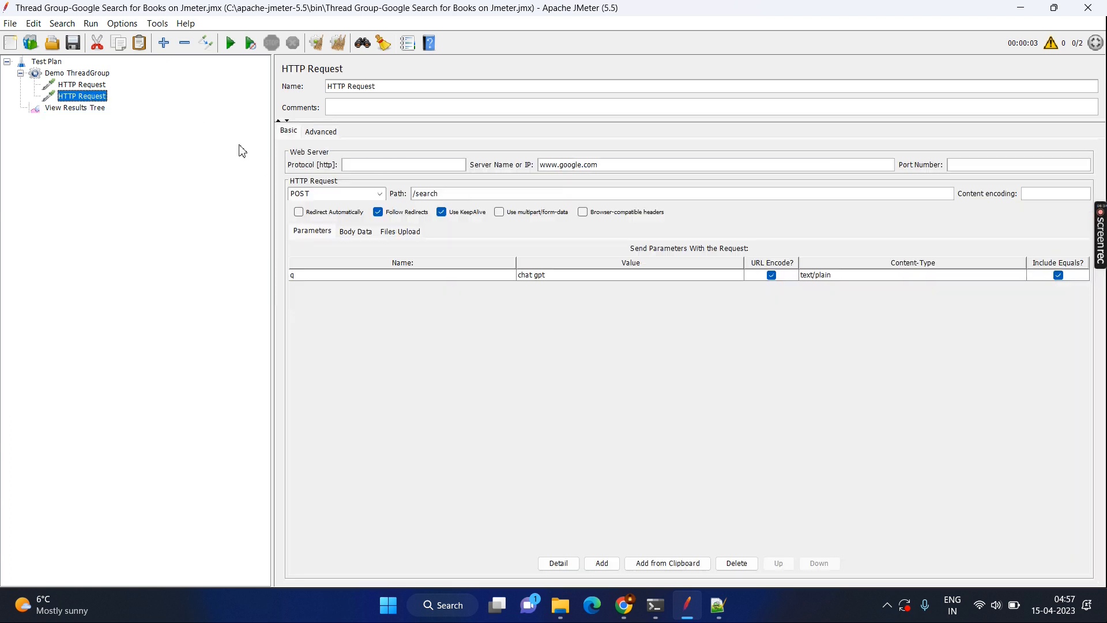
- Switch the Google search request's method from POST to GET, then clear View Results Tree
left_click(82, 84)
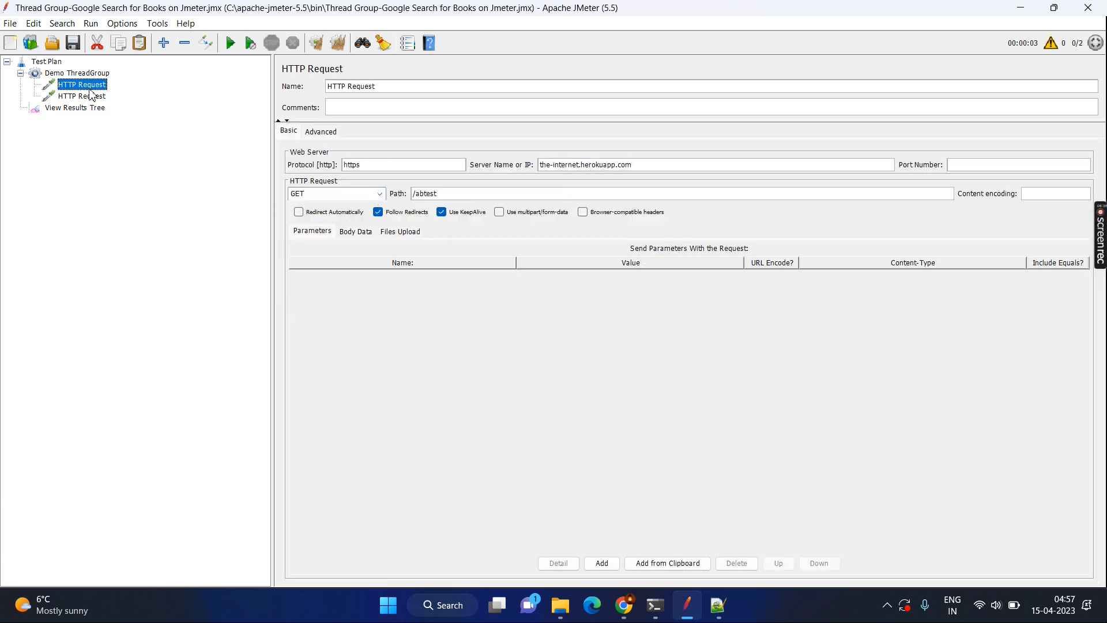
left_click(81, 95)
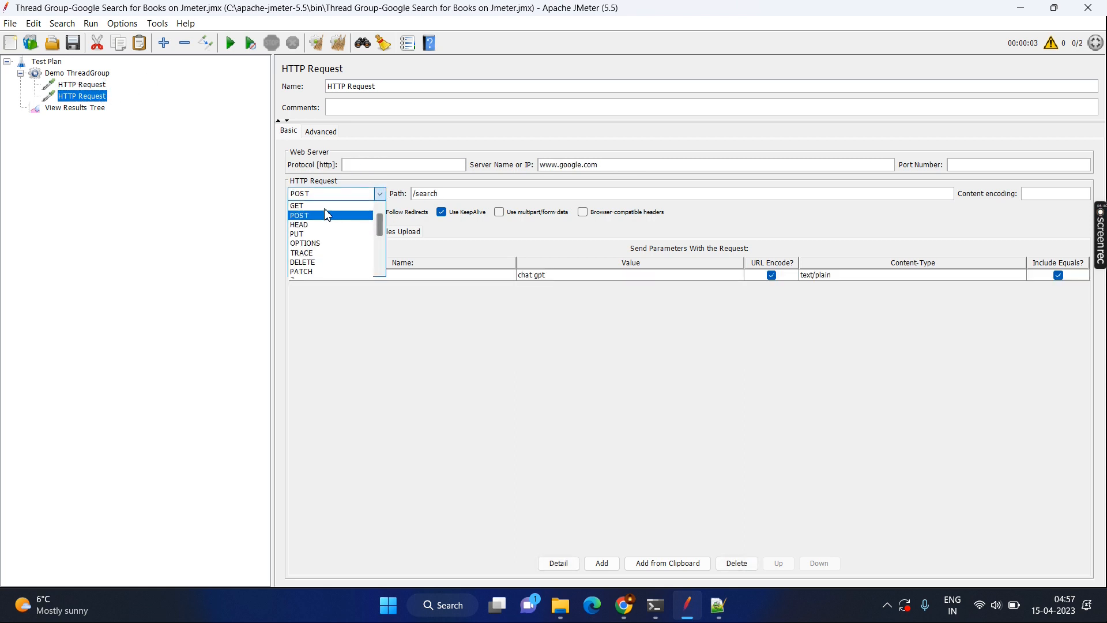
left_click(296, 205)
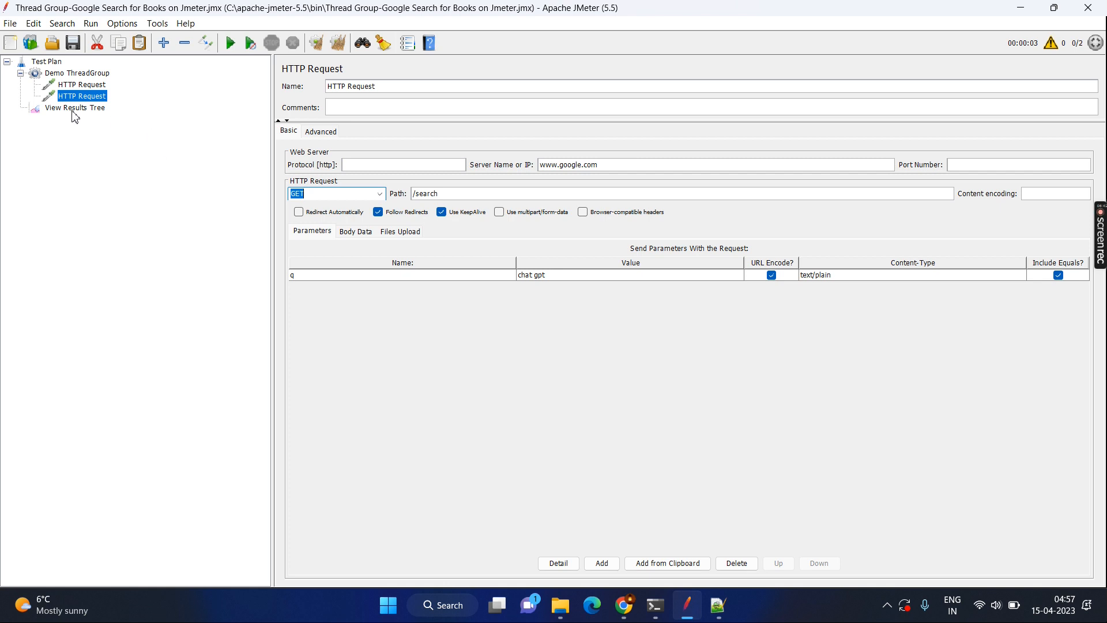
left_click(75, 108)
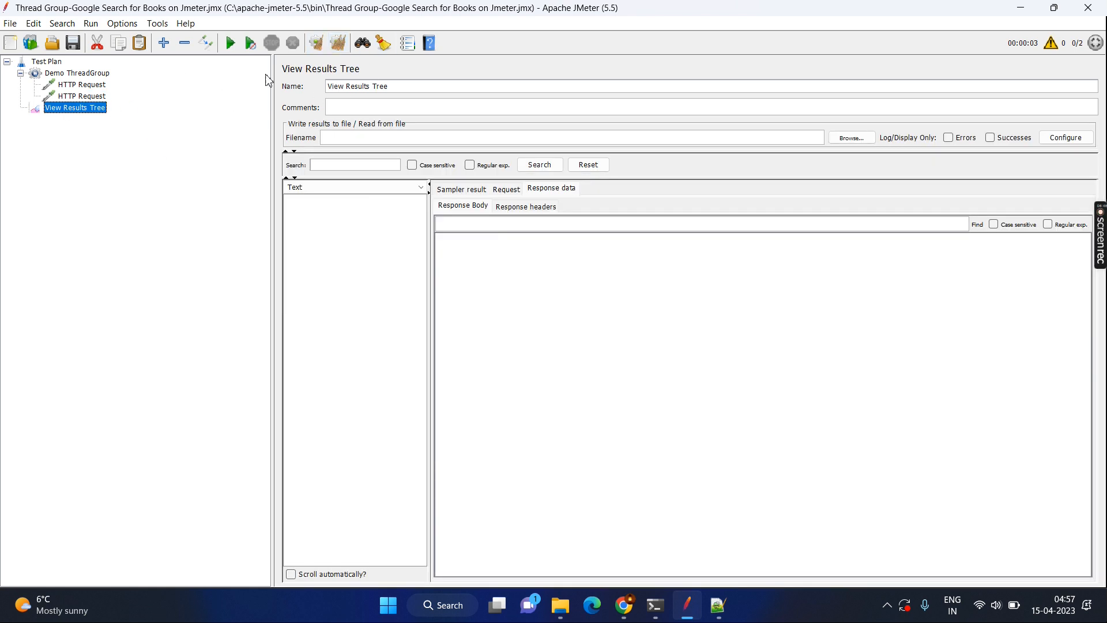
- Rerun the test and confirm the-internet and Google requests return 200 in each tab
left_click(230, 44)
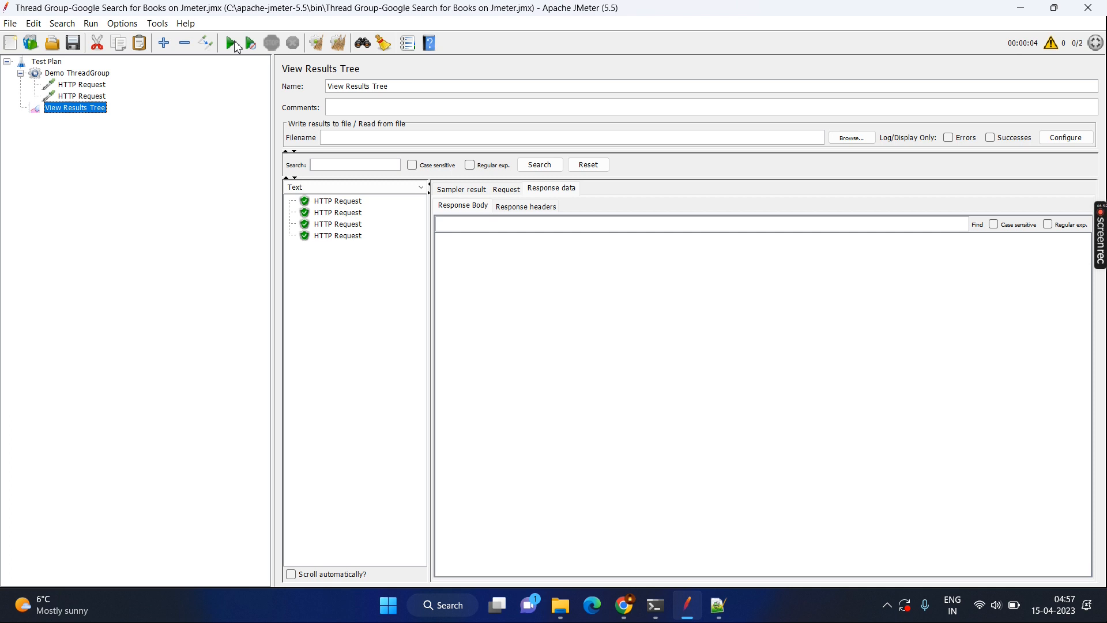
left_click(337, 201)
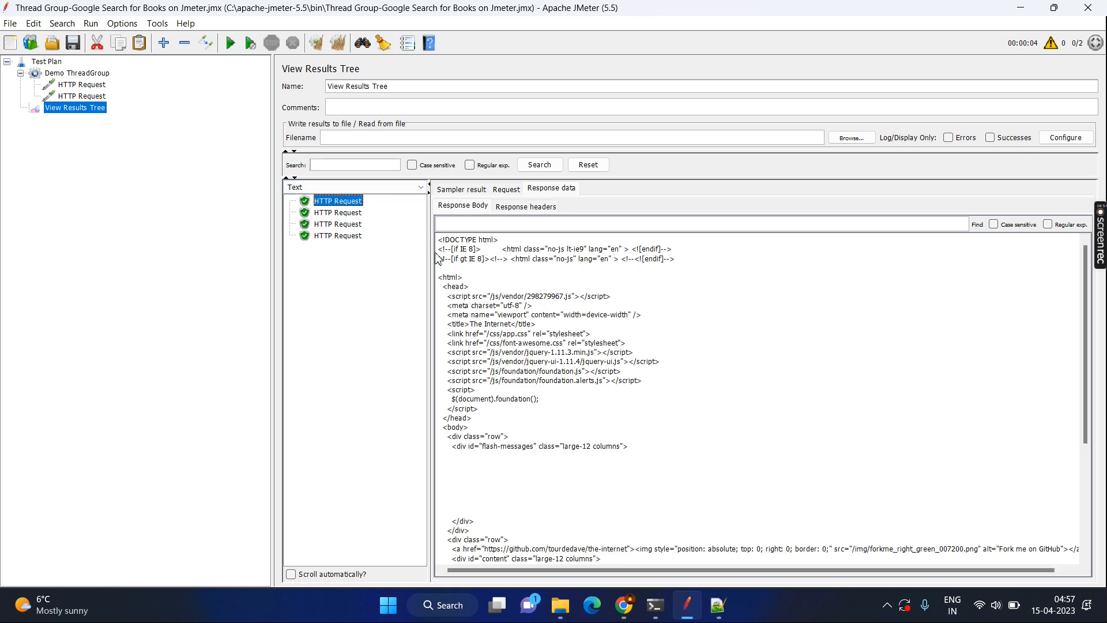
left_click(460, 189)
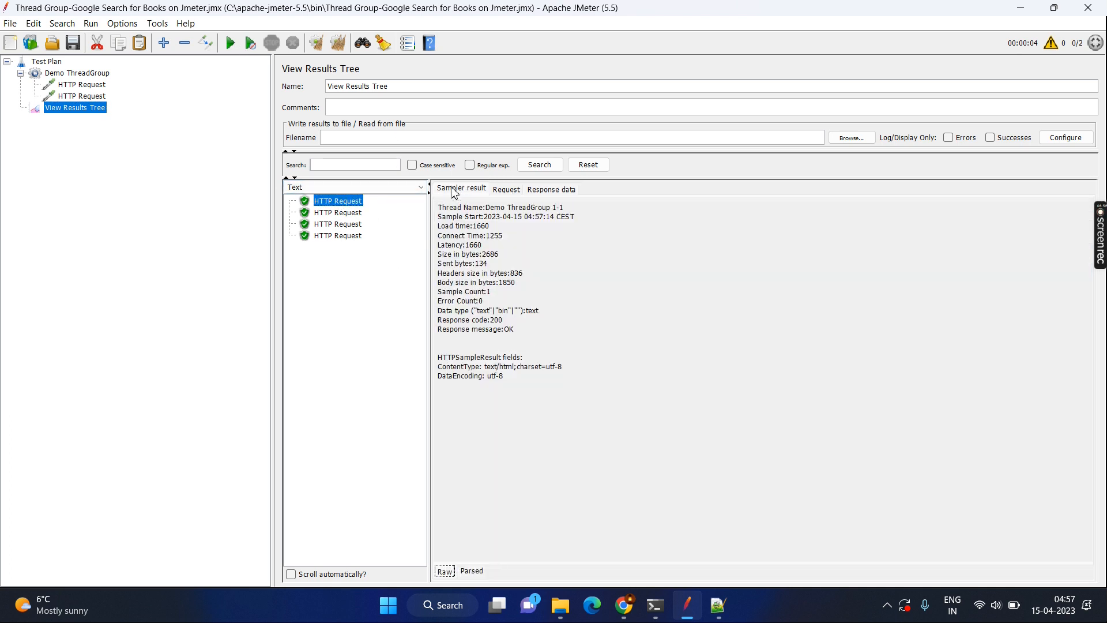
left_click(506, 188)
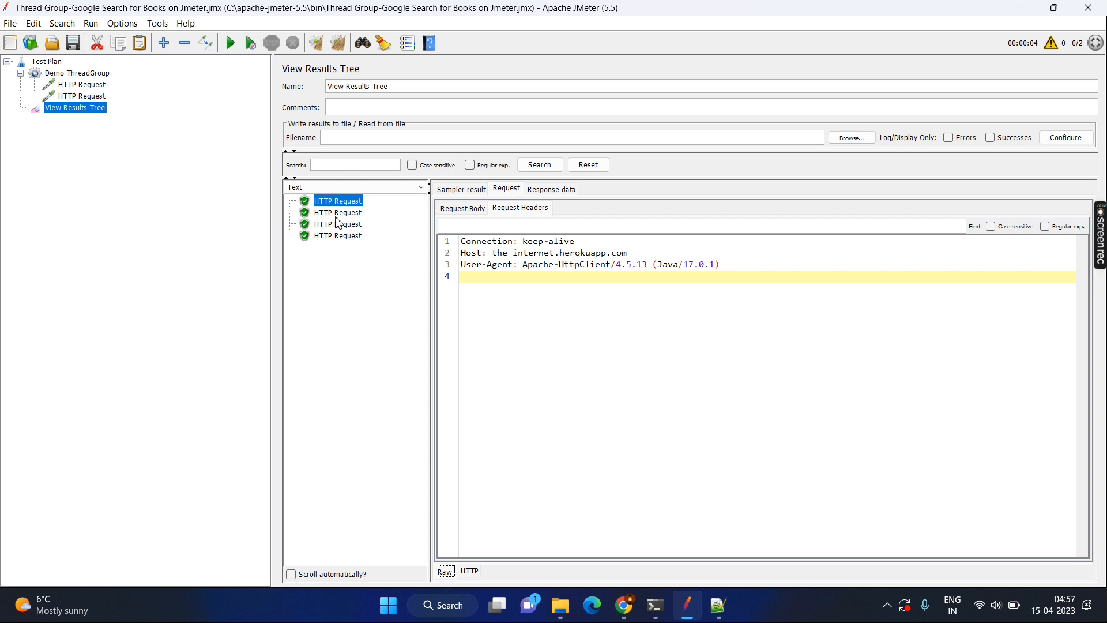
left_click(338, 224)
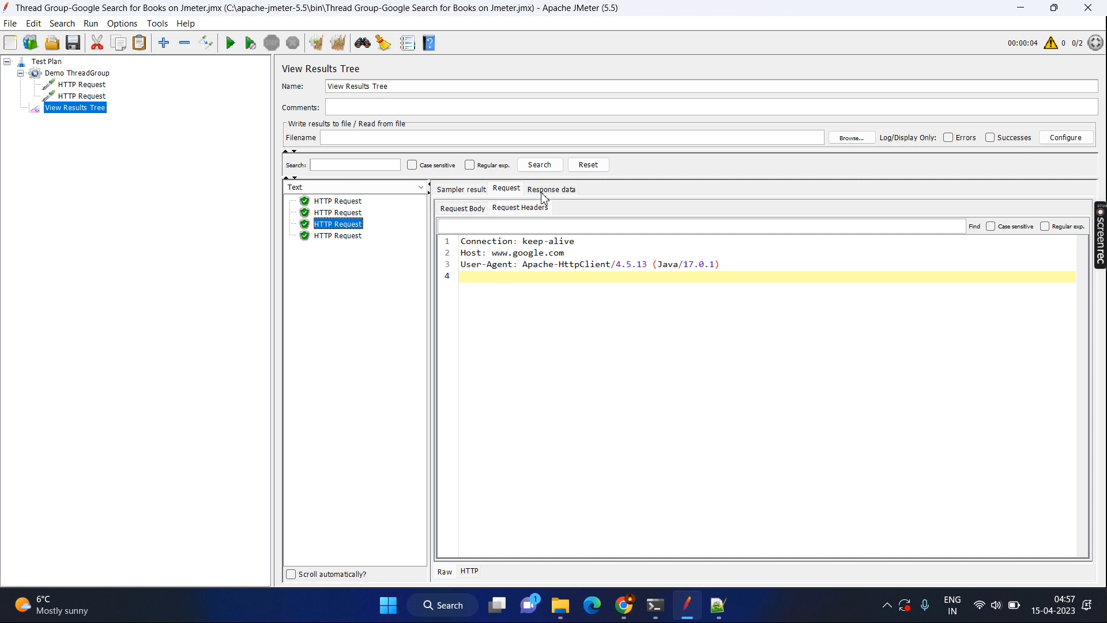
left_click(551, 188)
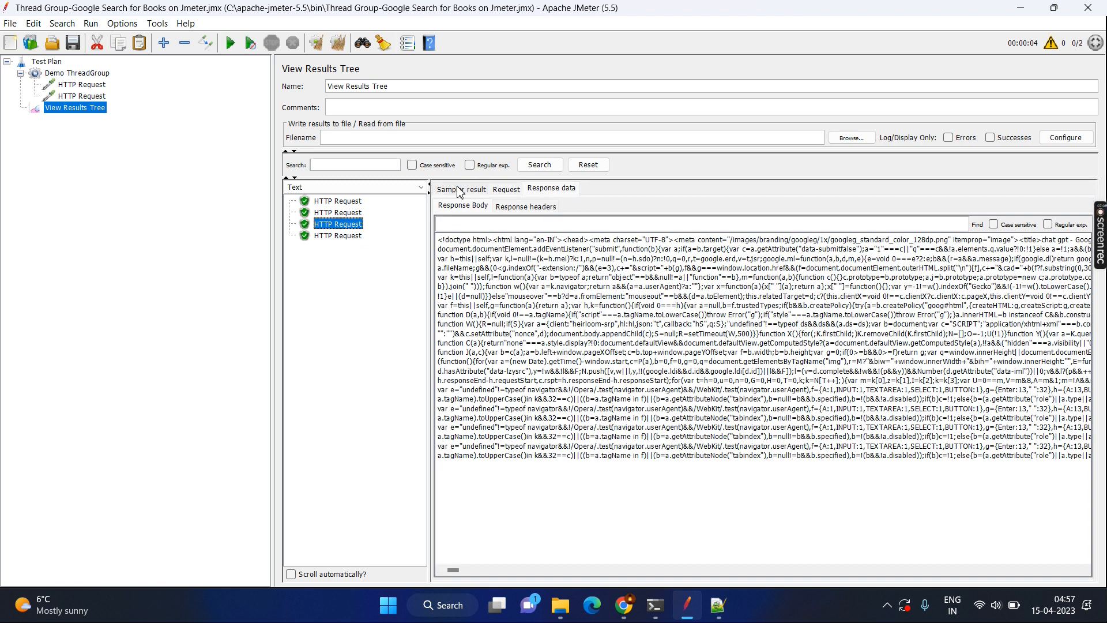
left_click(459, 189)
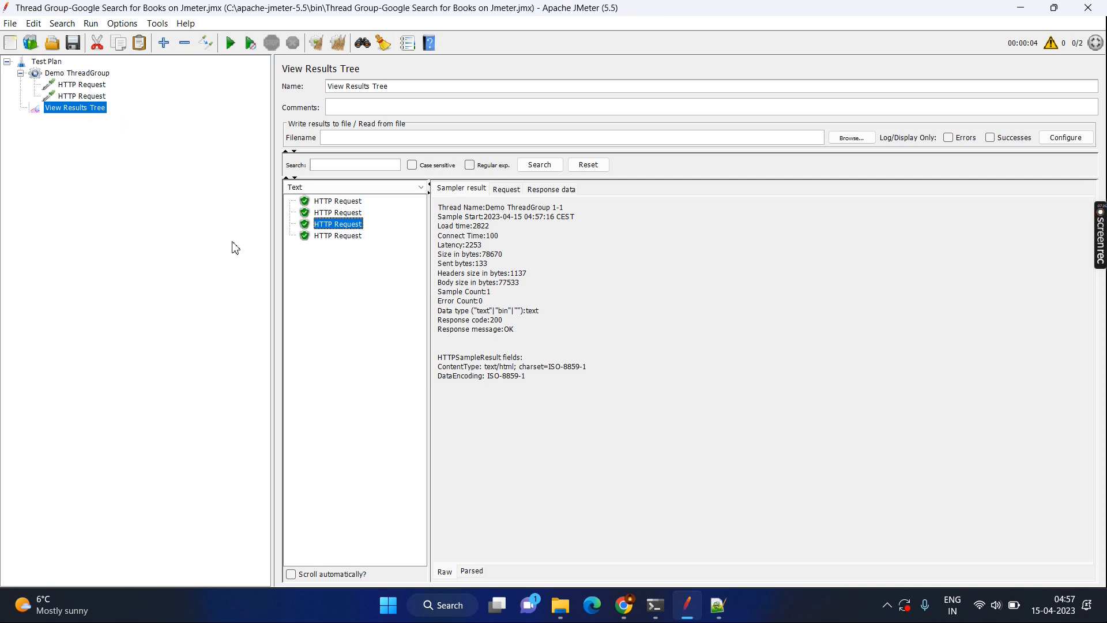
double_click(459, 244)
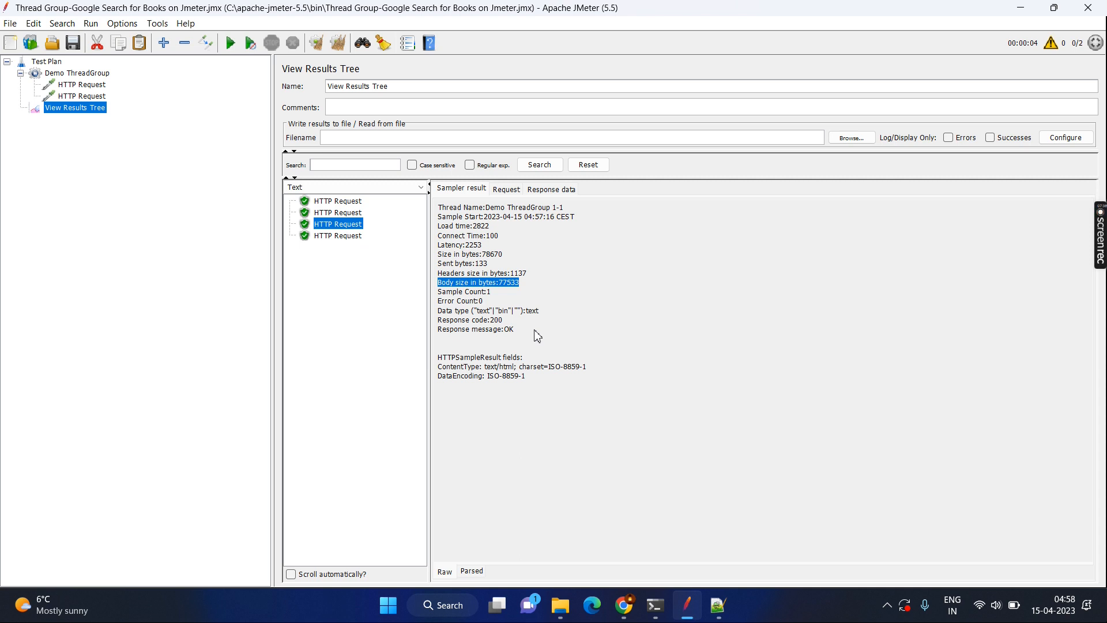
mouse_move(81, 78)
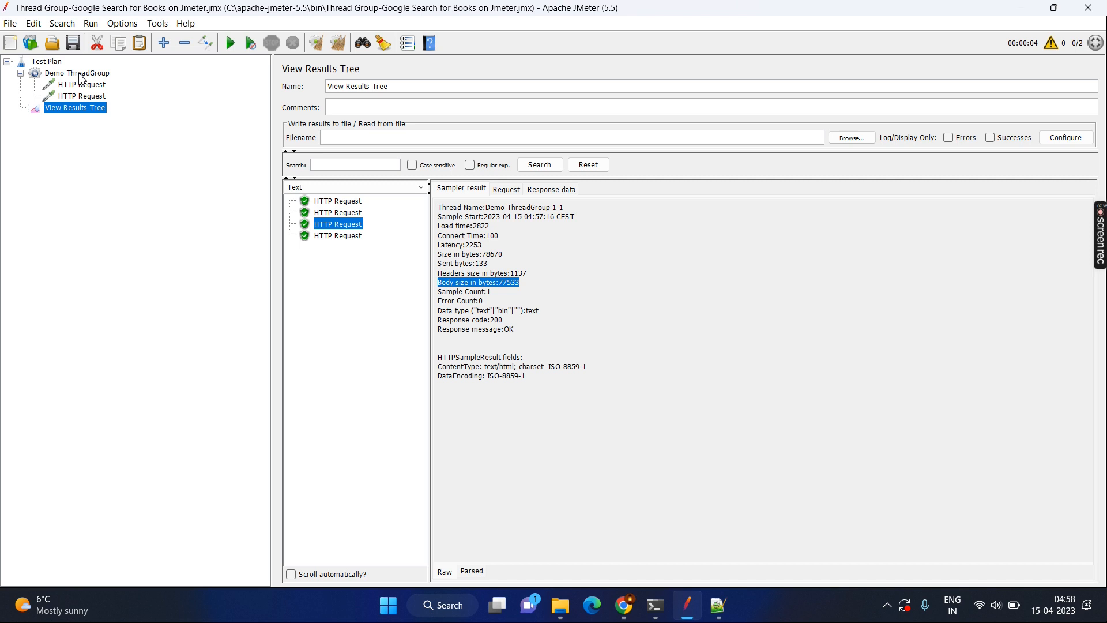
left_click(77, 73)
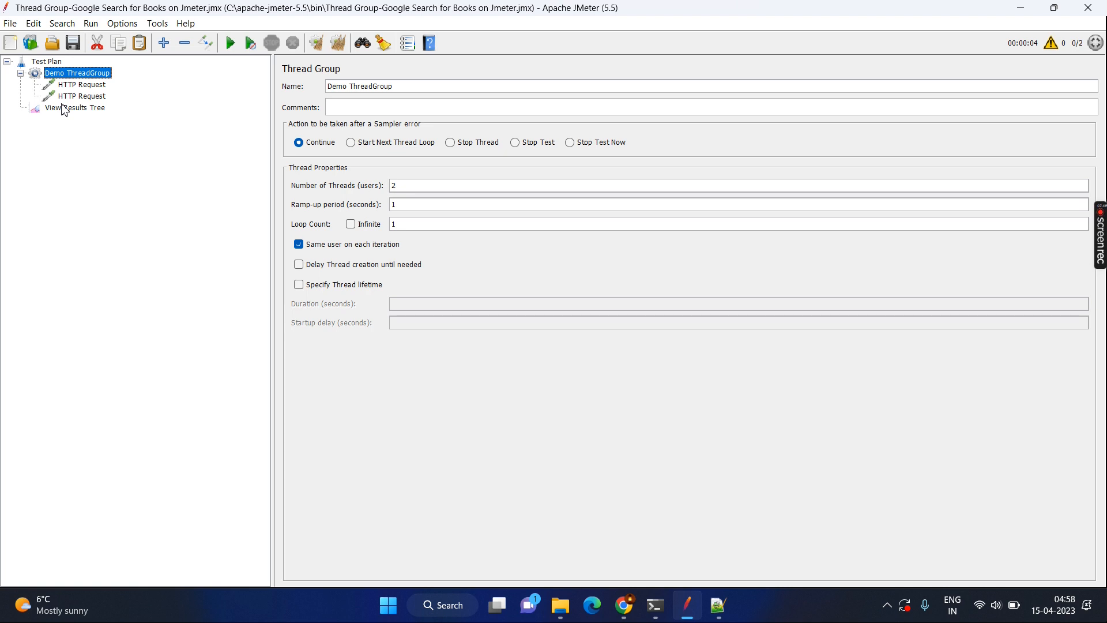
left_click(82, 85)
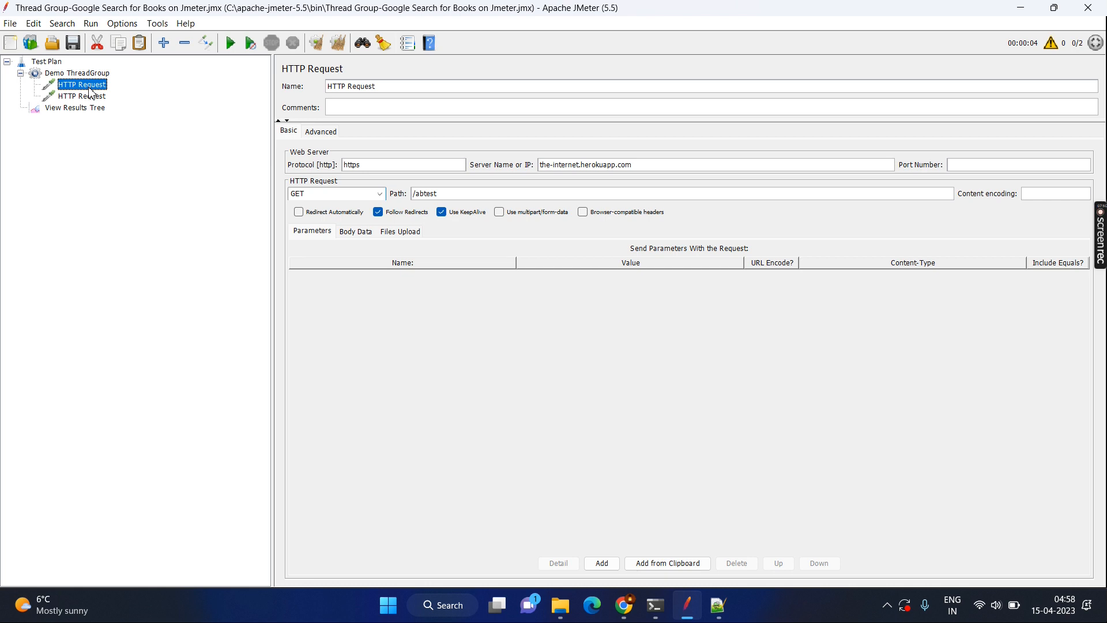
mouse_move(86, 114)
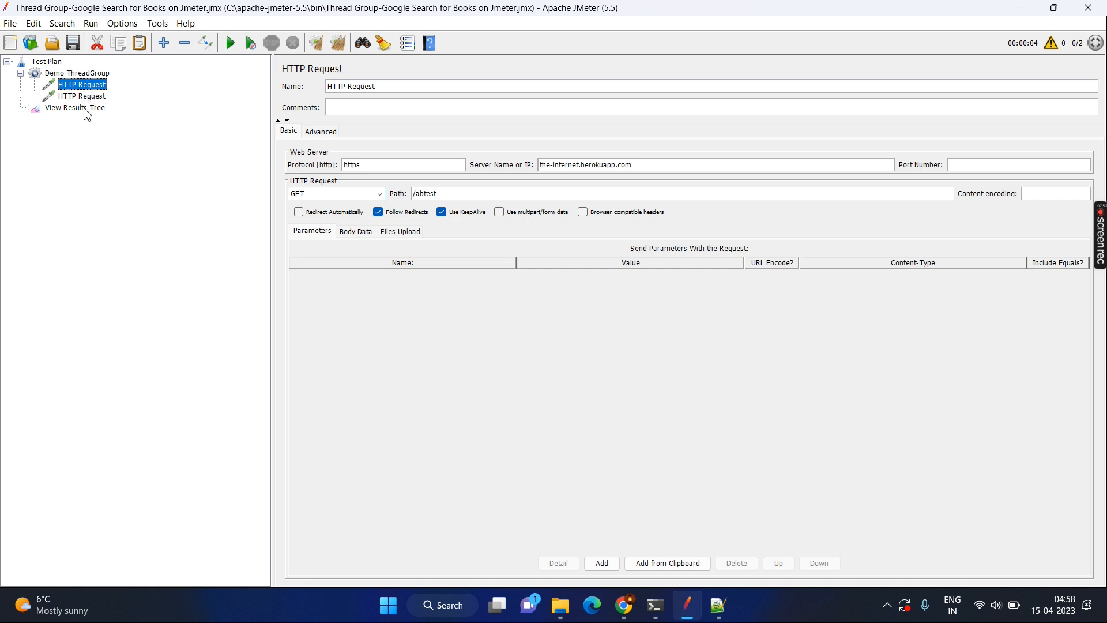
left_click(73, 107)
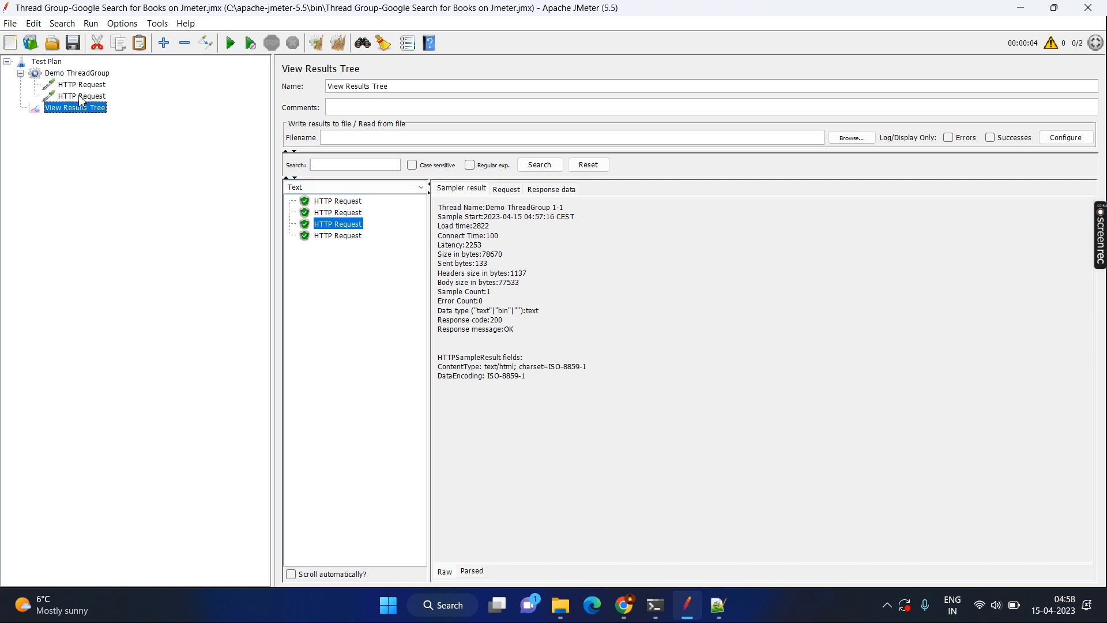
left_click(82, 84)
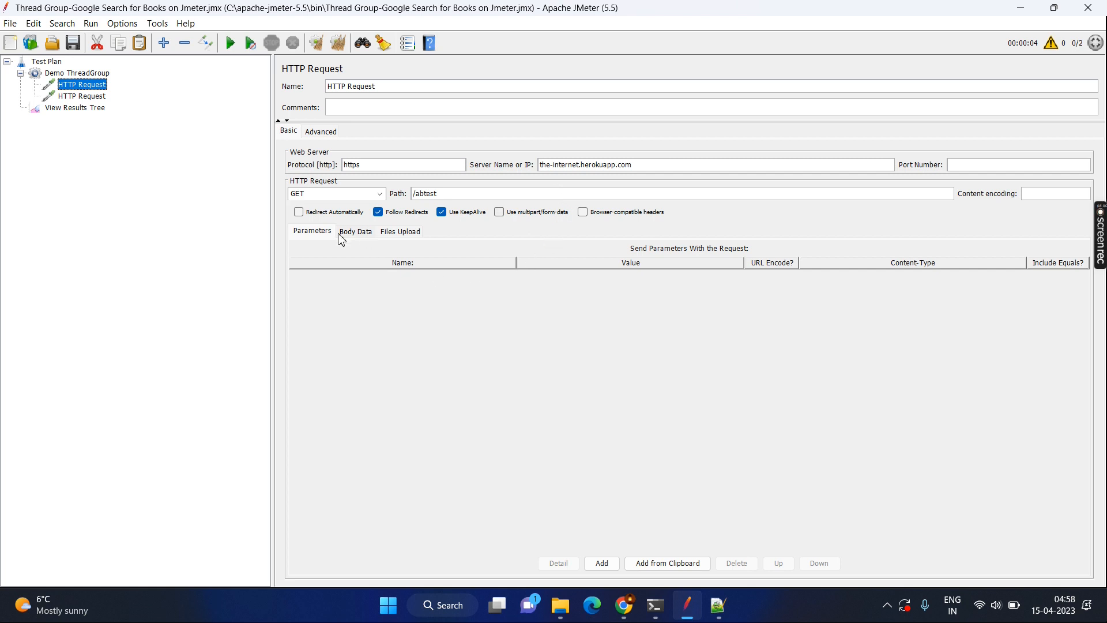
left_click(74, 107)
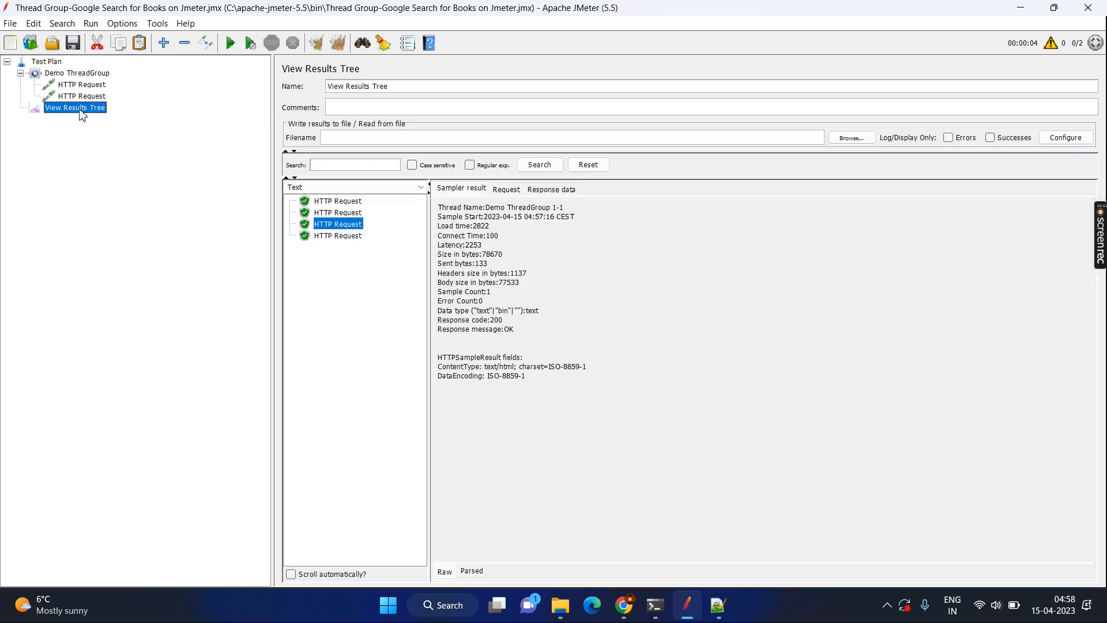